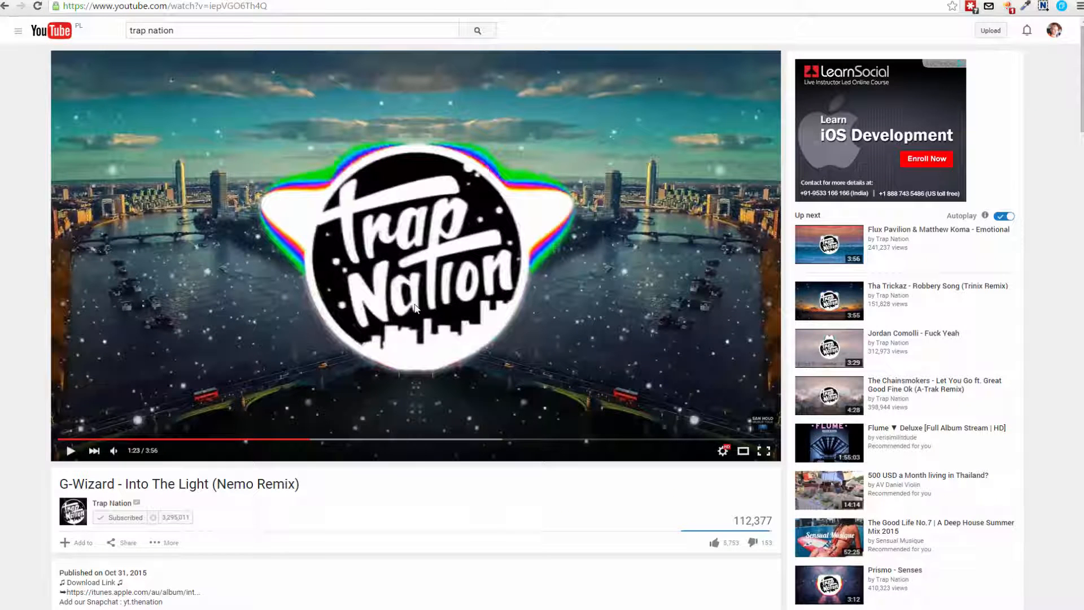
mouse_move(494, 210)
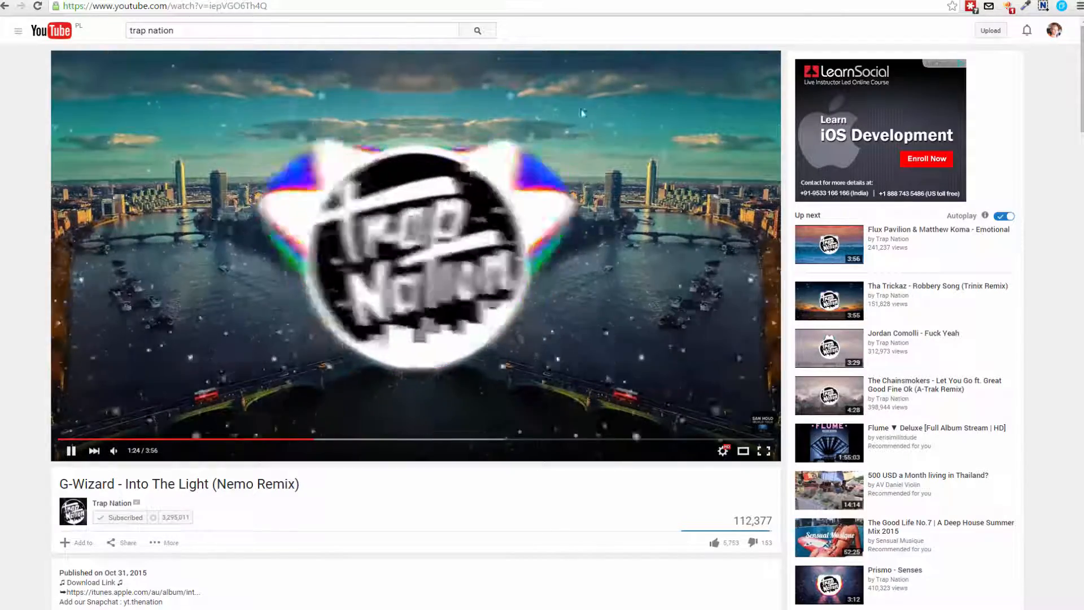
Import Techno song.wav and Bridge.jpg into the project.
left_click(71, 450)
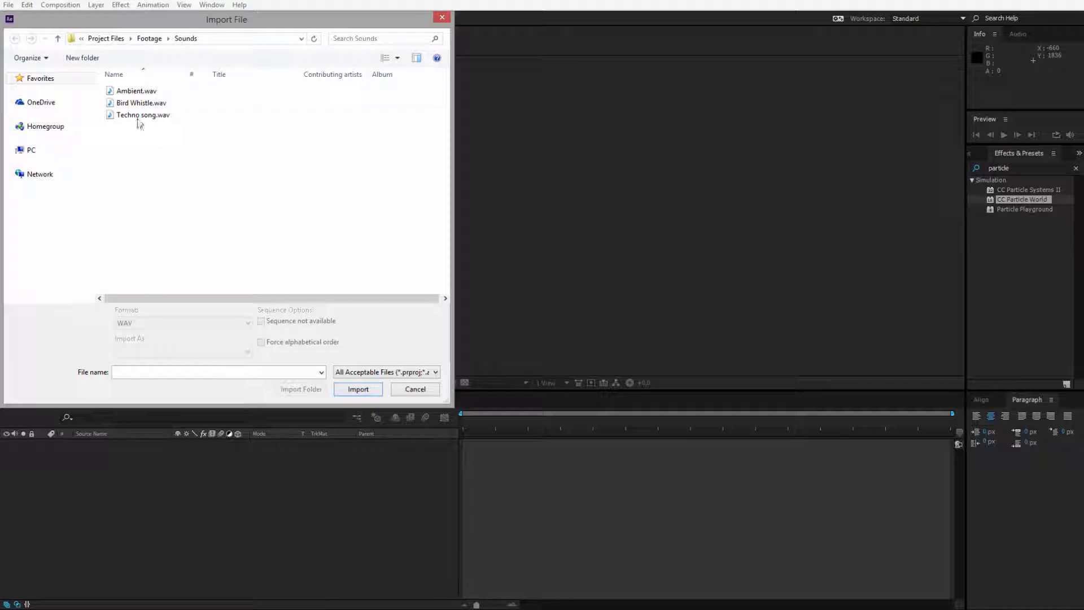
left_click(141, 115)
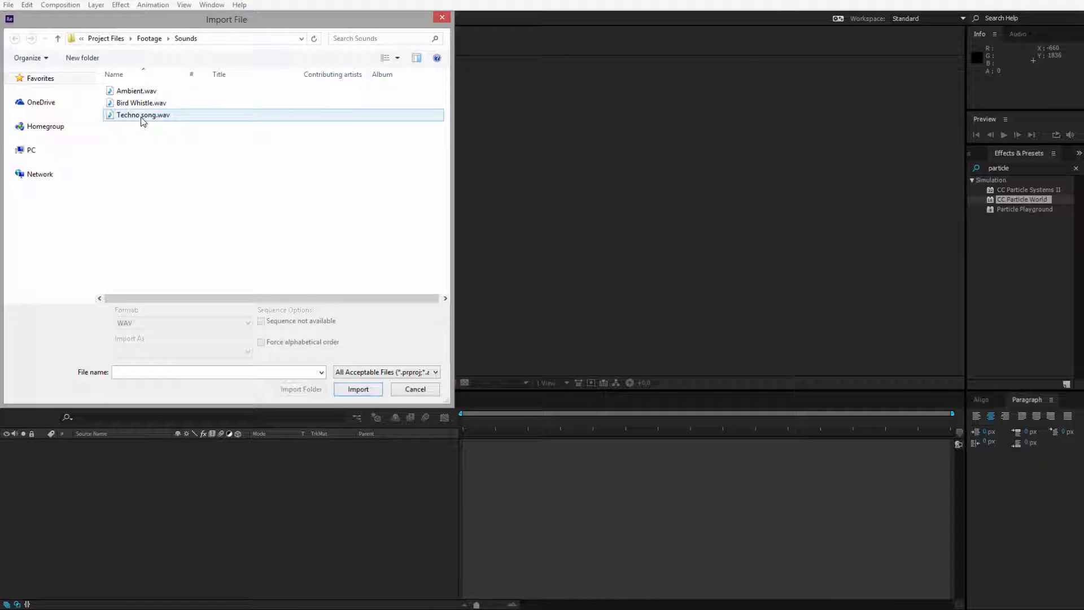
left_click(358, 389)
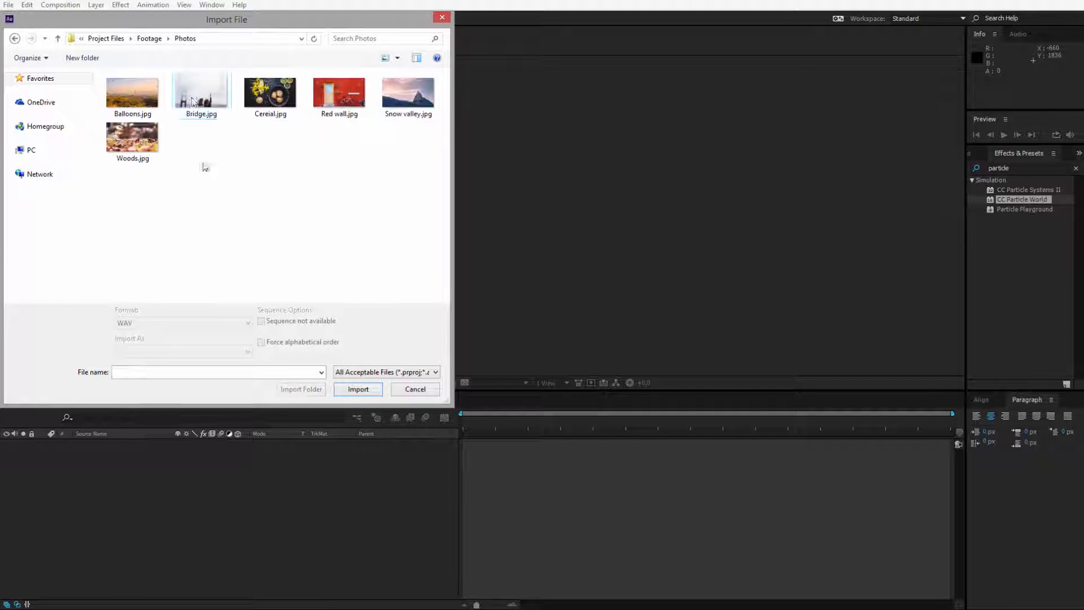
left_click(358, 388)
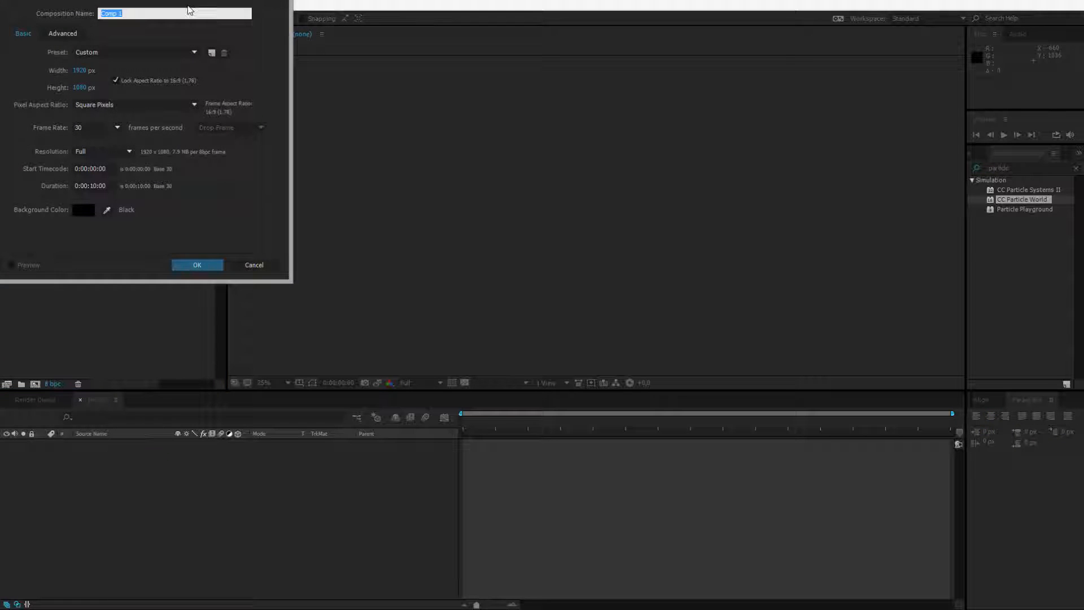
Create a 1920x1080 composition and fit the bridge photo to the comp.
left_click(196, 264)
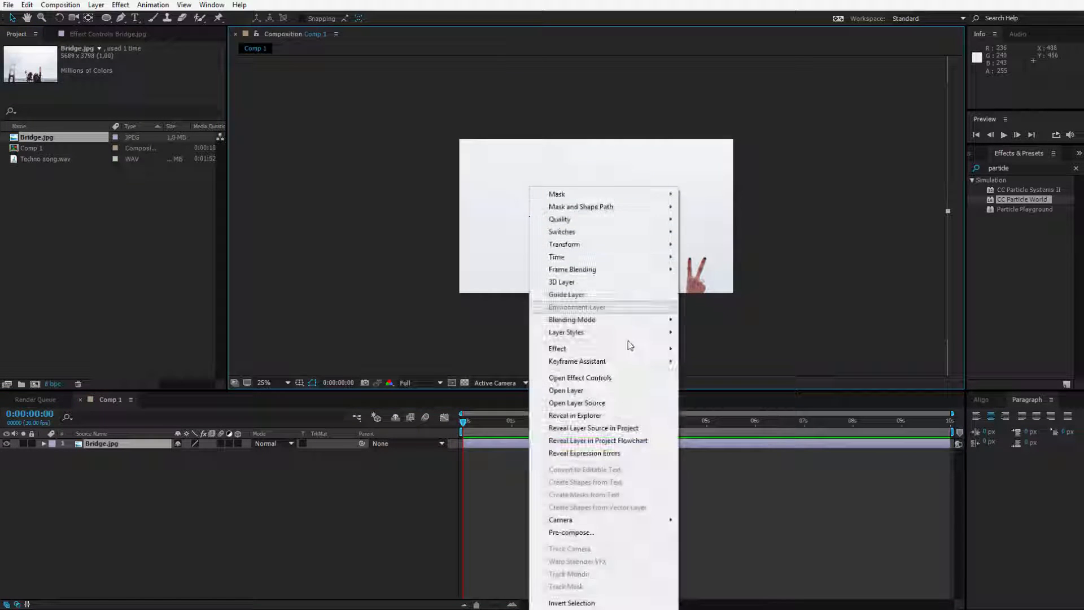
mouse_move(565, 244)
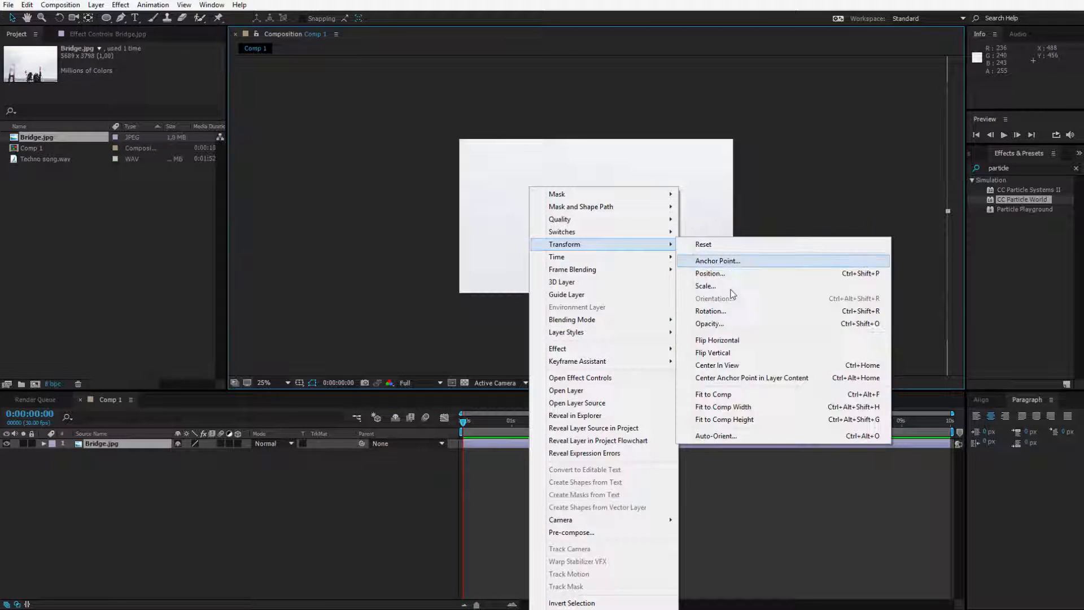
left_click(717, 261)
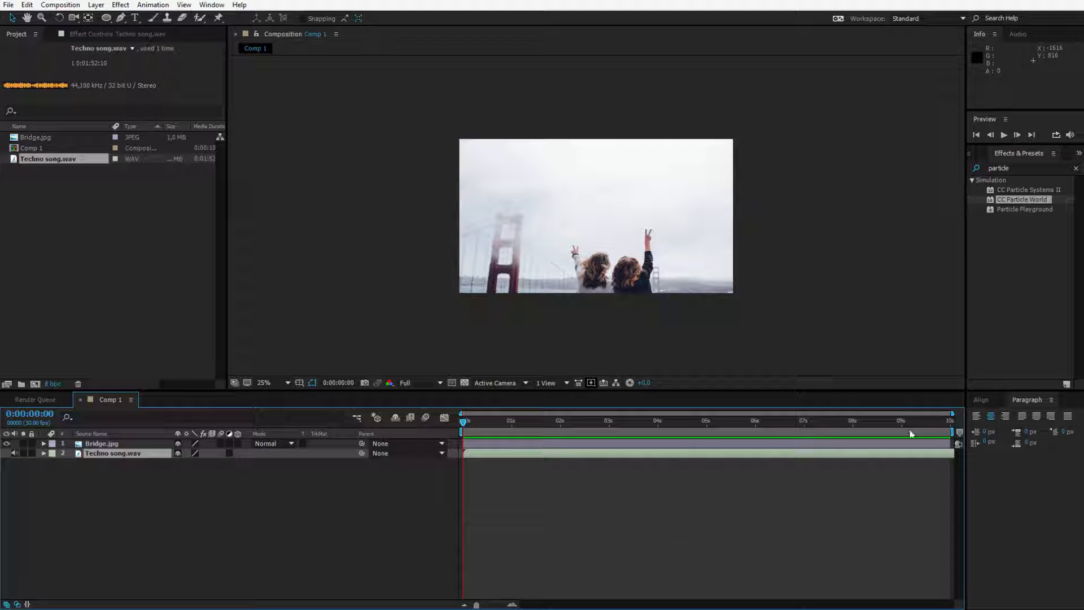
Place Techno song.wav beneath Bridge.jpg and reveal its audio waveform.
left_click(110, 454)
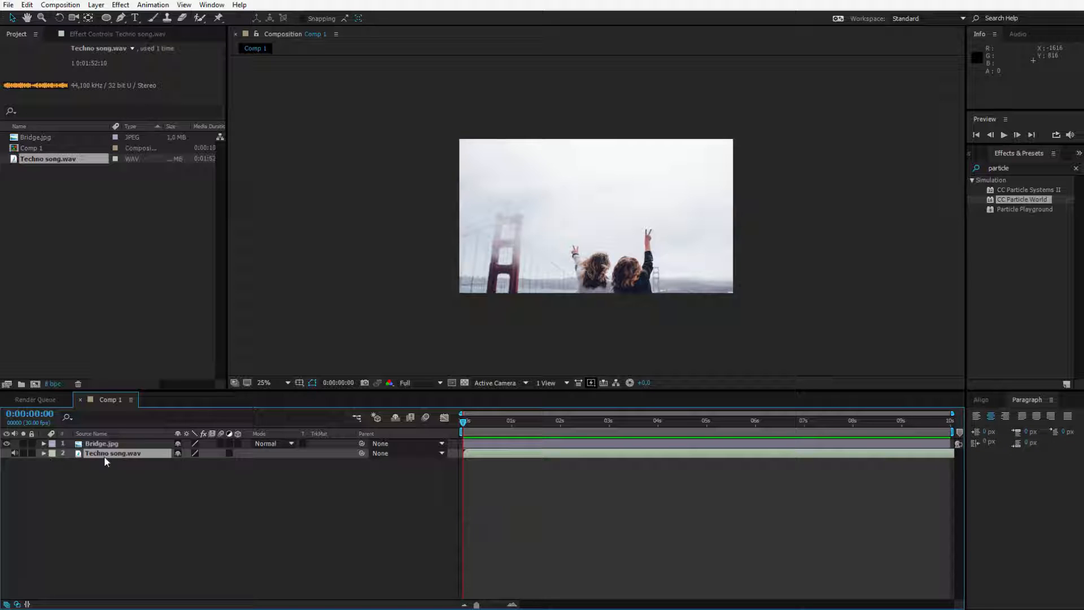
left_click(44, 454)
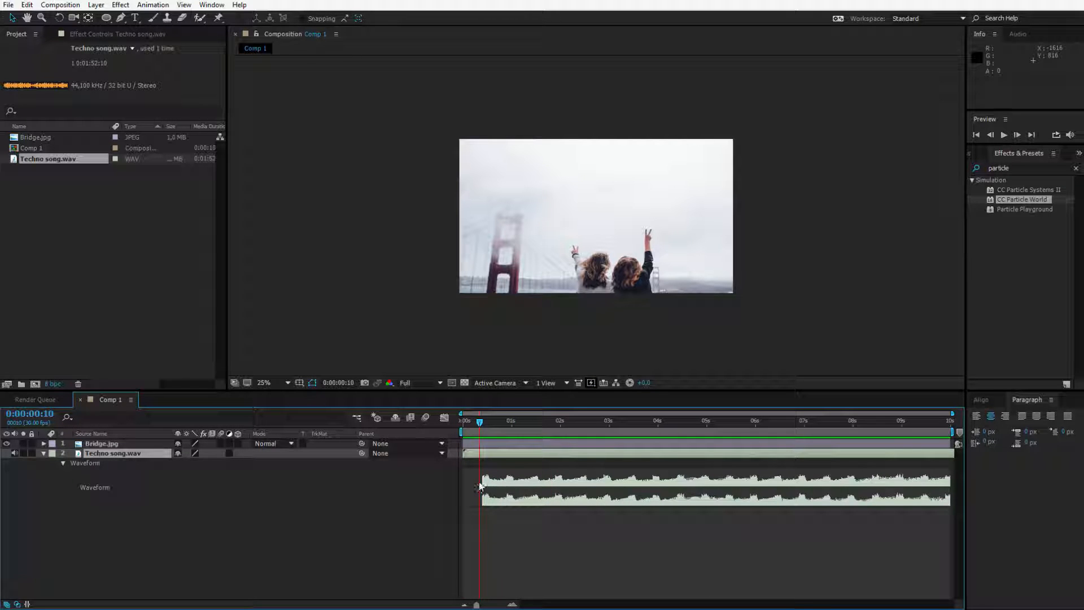
mouse_move(505, 474)
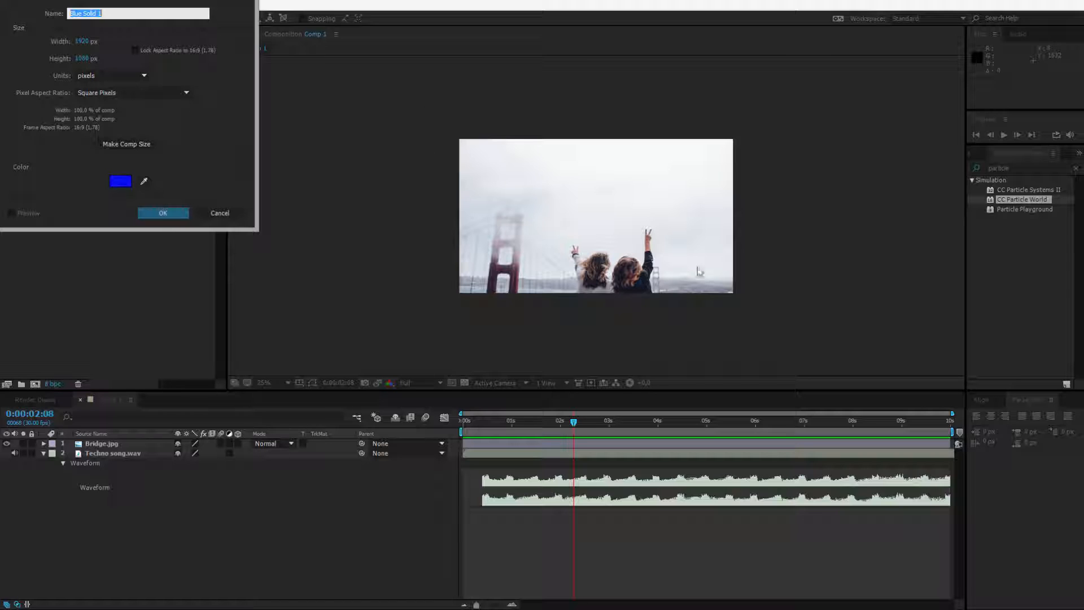
Add a cyan 3ACCC7 solid over the photo and lower its opacity to tint it.
left_click(120, 181)
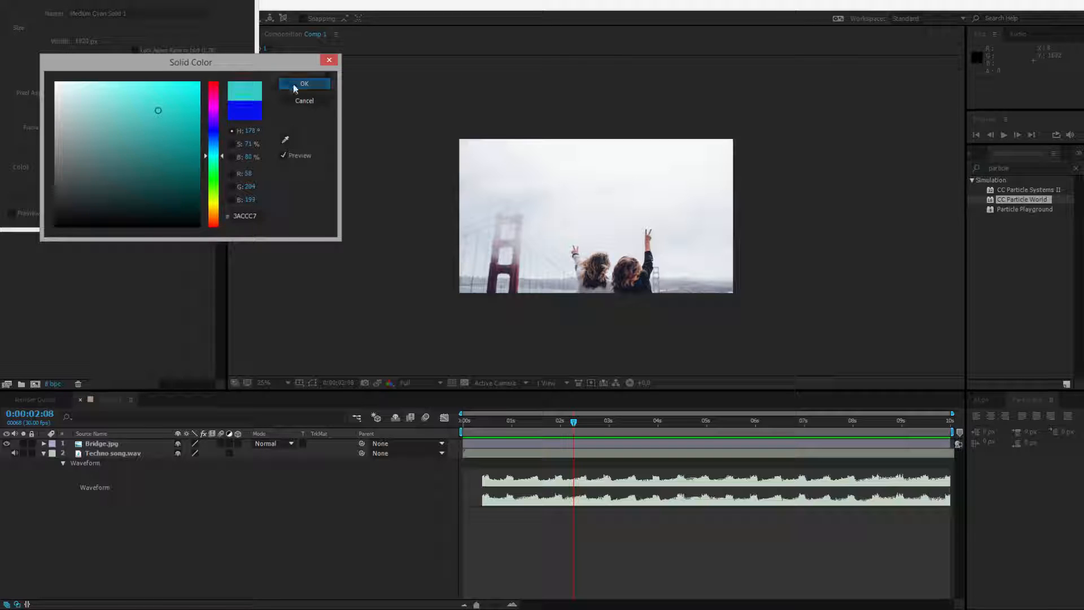
left_click(304, 84)
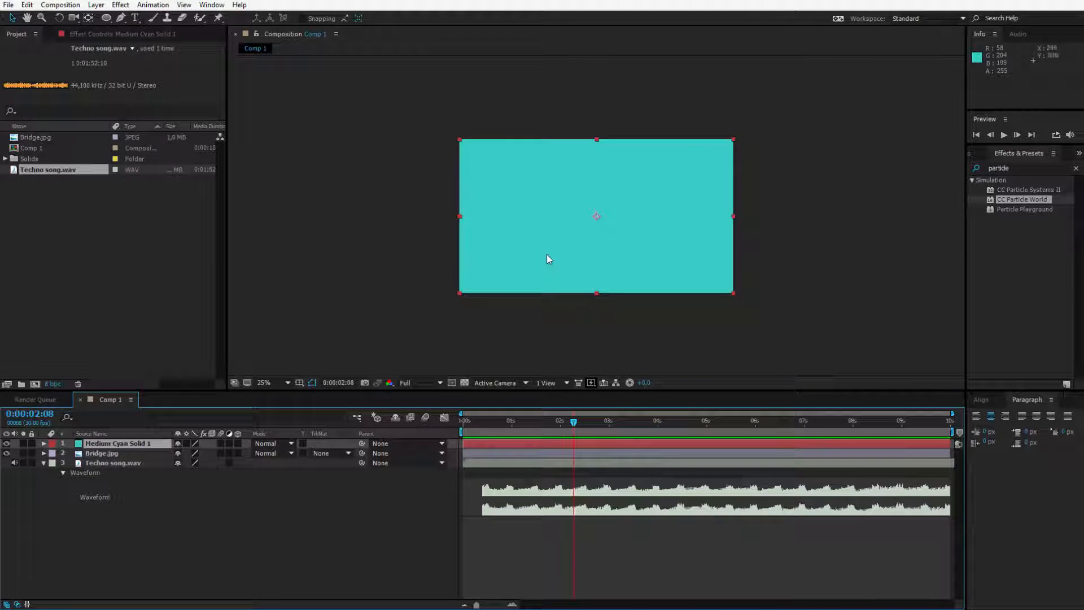
left_click(45, 443)
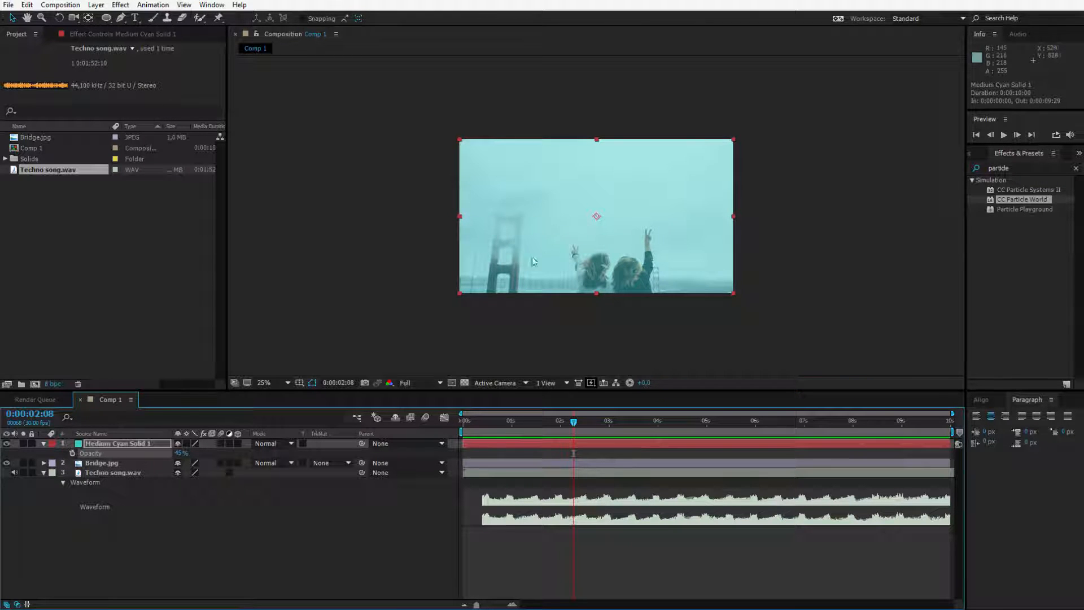
left_click(119, 5)
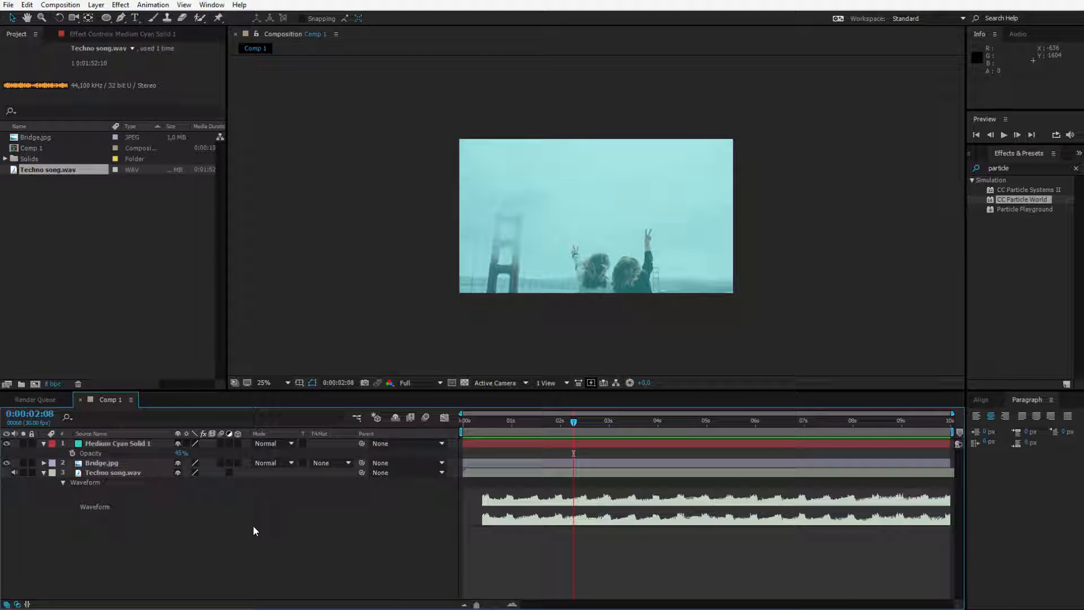
mouse_move(626, 310)
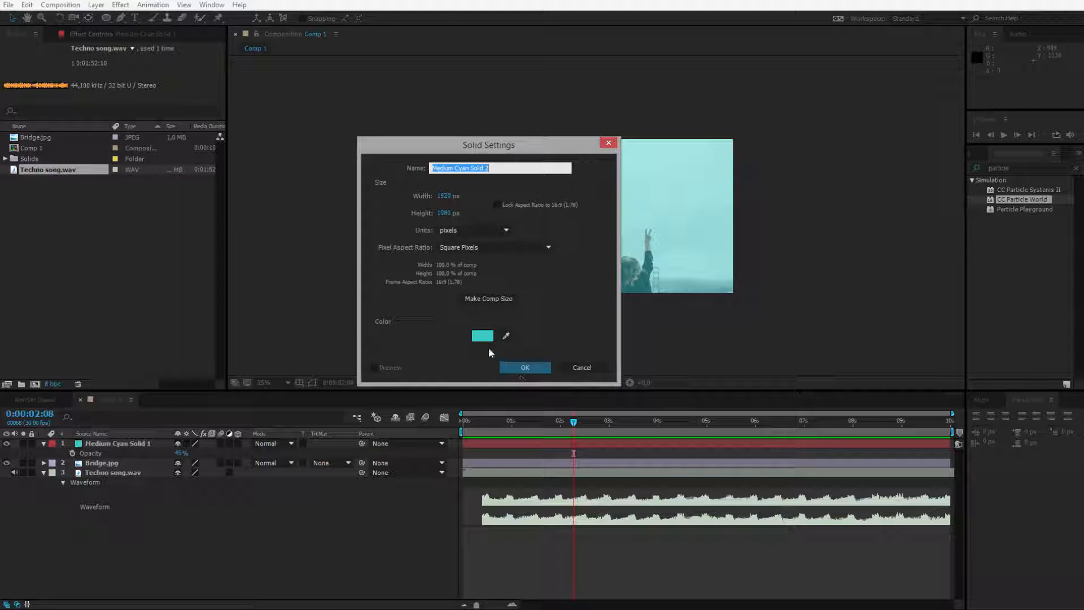
Create a second cyan solid and apply the Audio Spectrum effect to it.
left_click(524, 368)
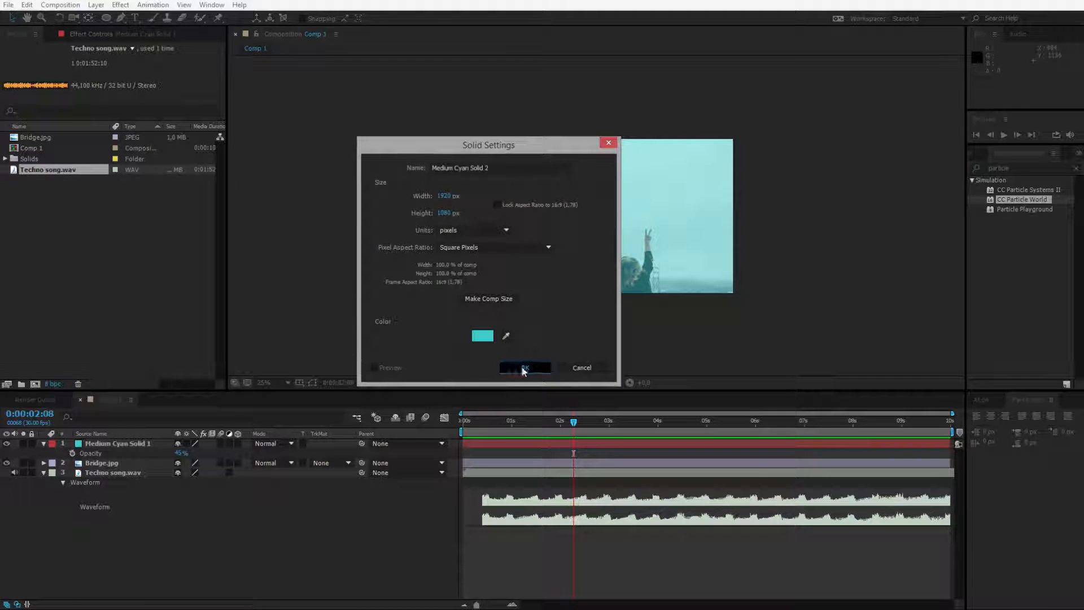
left_click(524, 369)
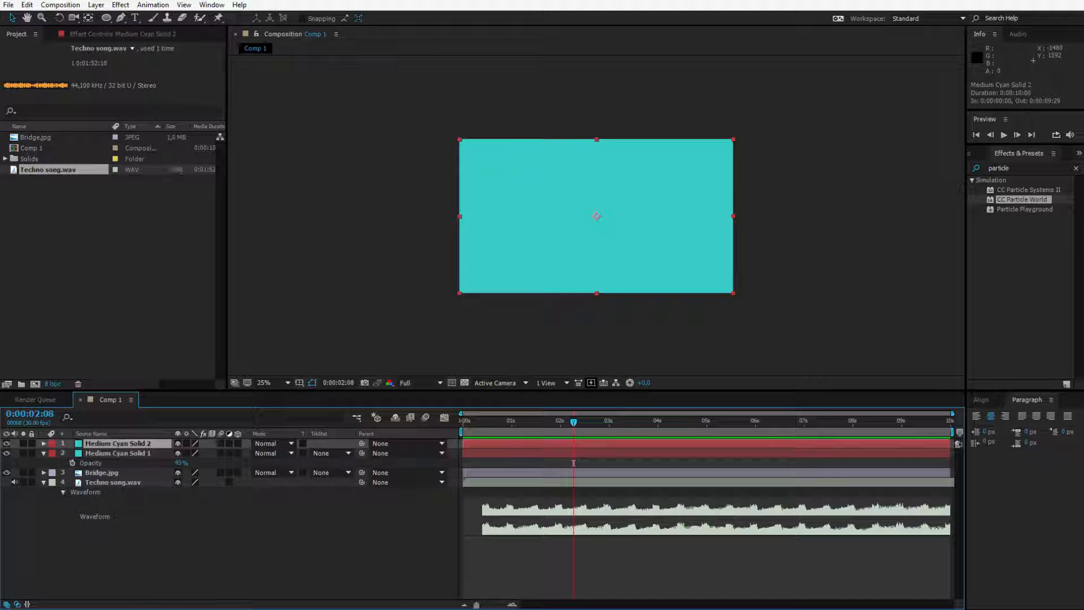
left_click(117, 4)
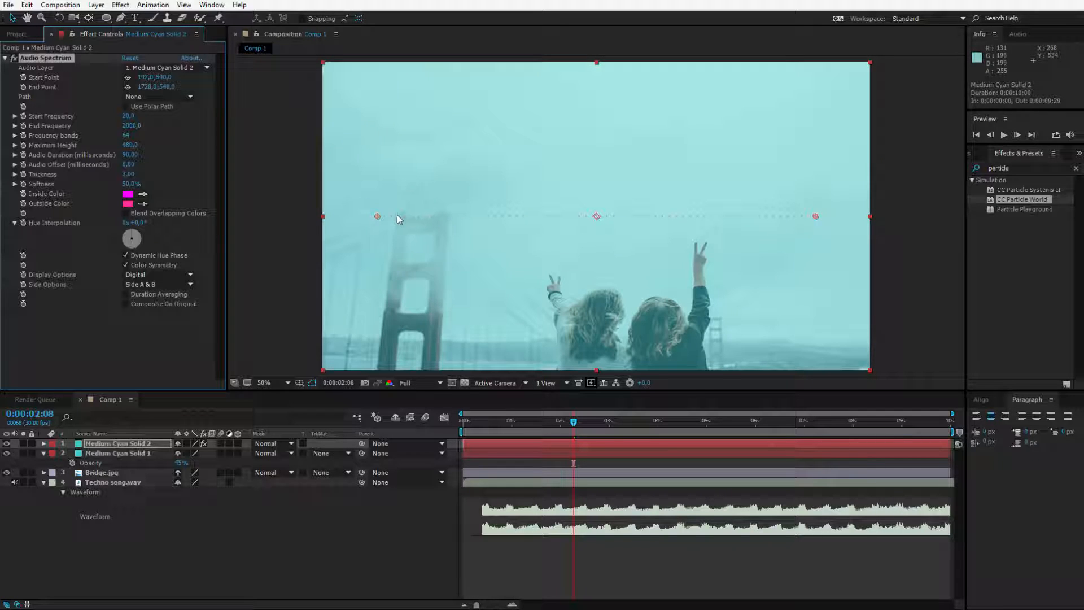
mouse_move(246, 146)
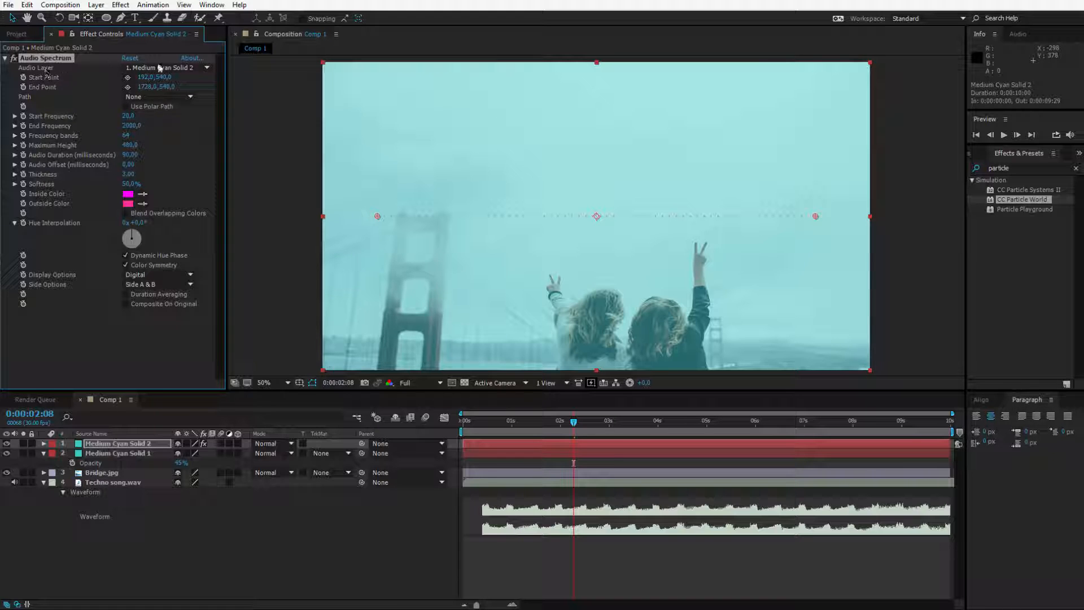
Drive the Audio Spectrum from the Techno song.wav layer.
left_click(166, 68)
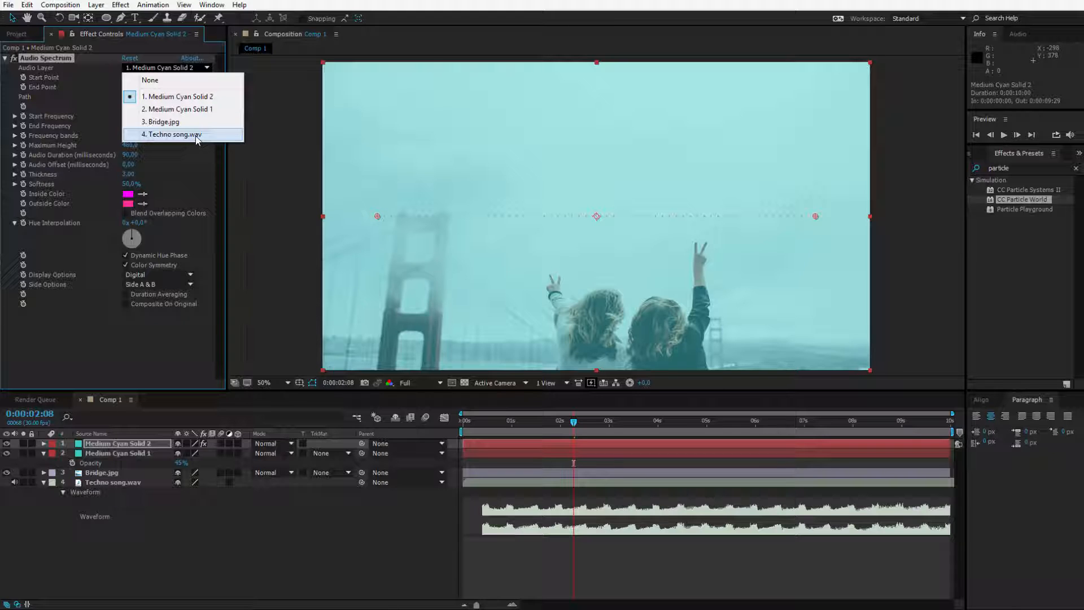
left_click(175, 134)
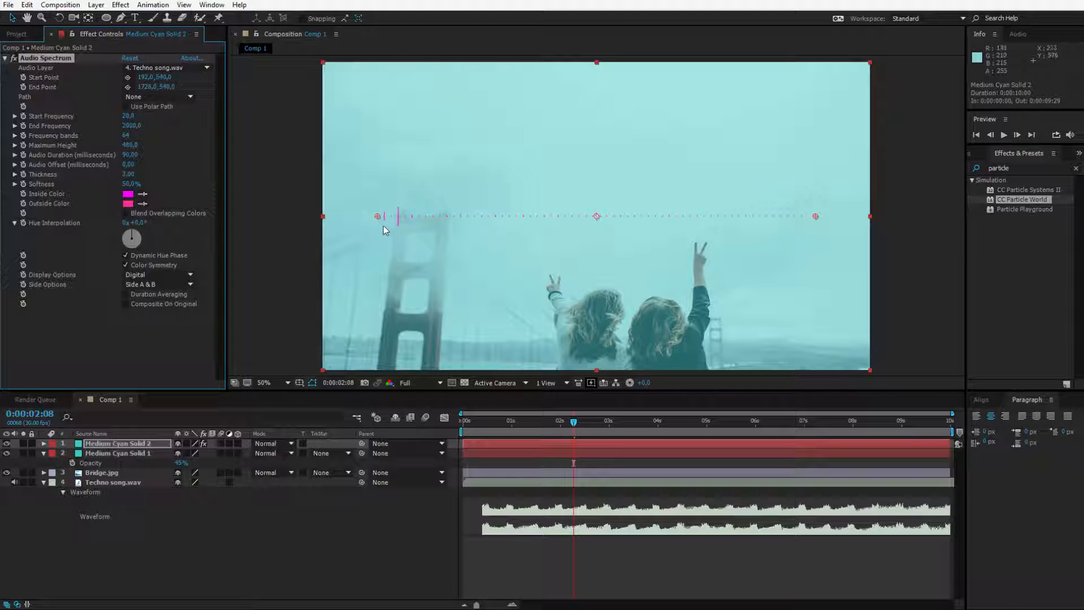
mouse_move(432, 242)
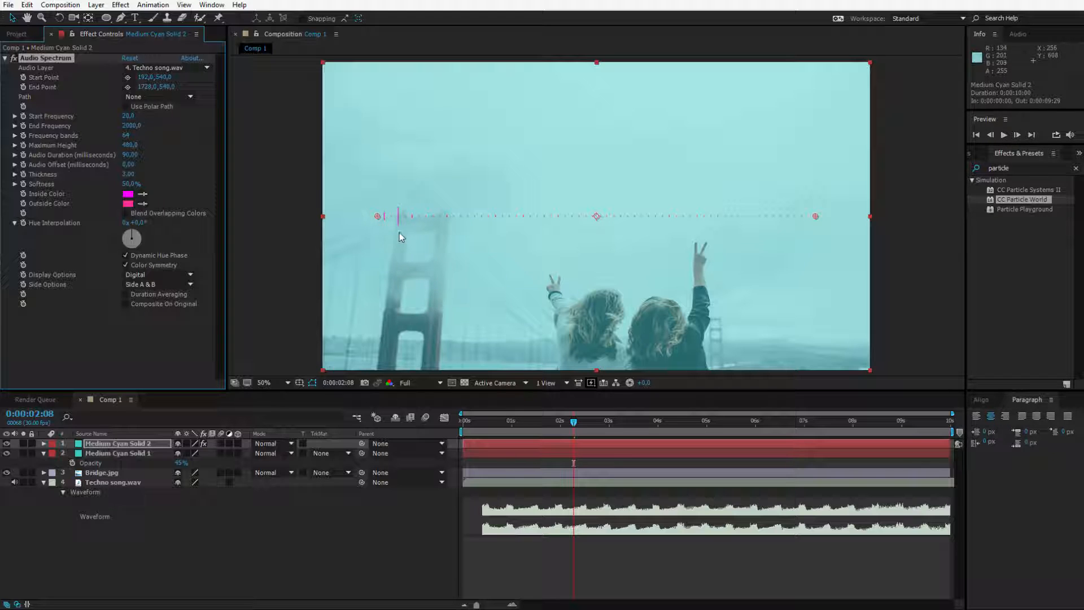
mouse_move(494, 432)
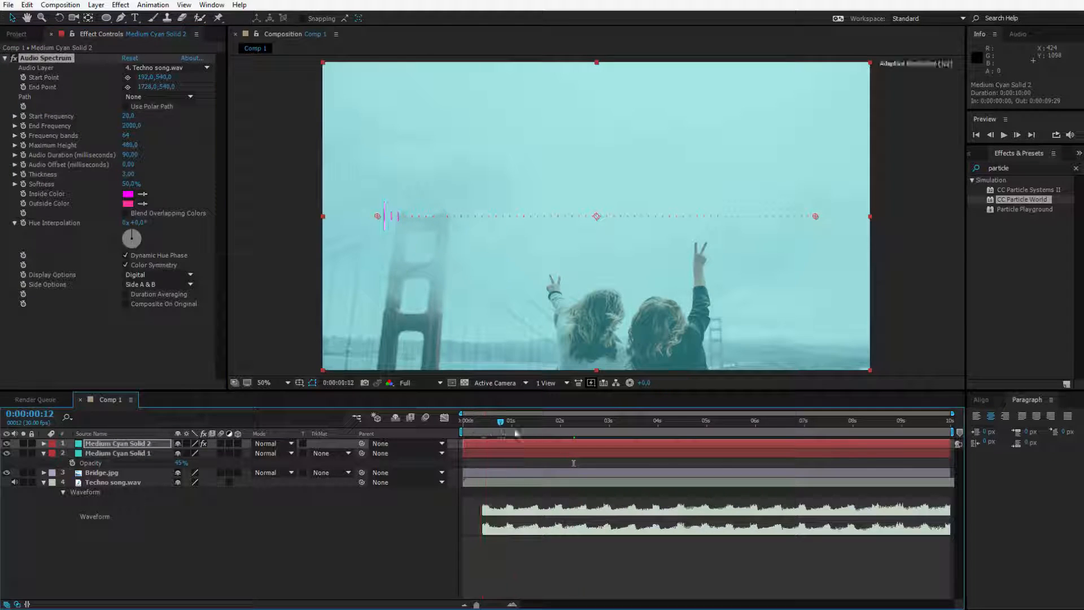
left_click(691, 421)
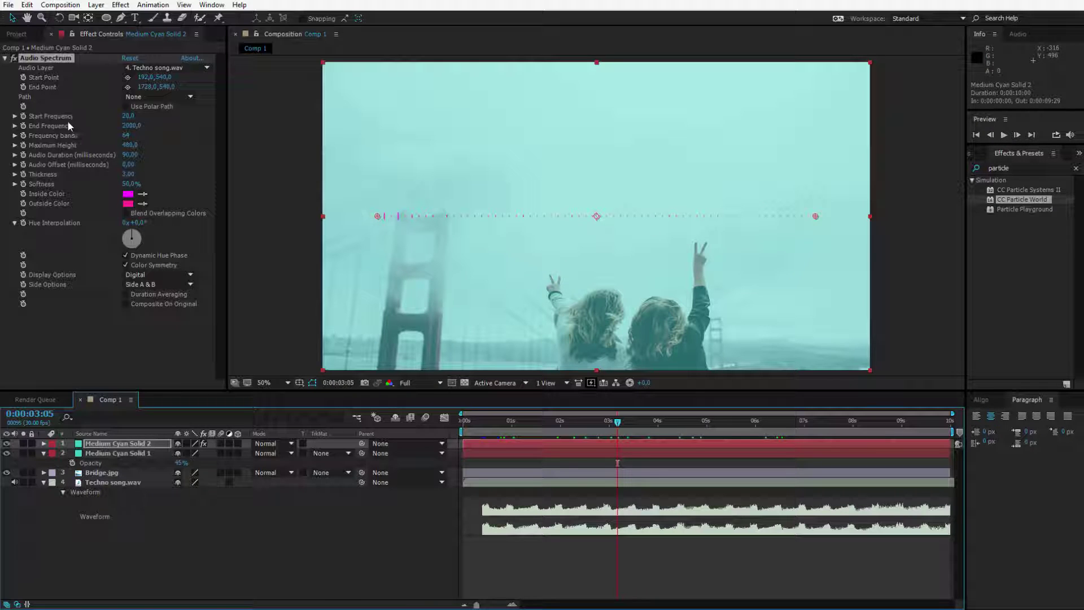
Set the spectrum's frequency range to 1–500 and preview the pulsing bars.
left_click(545, 436)
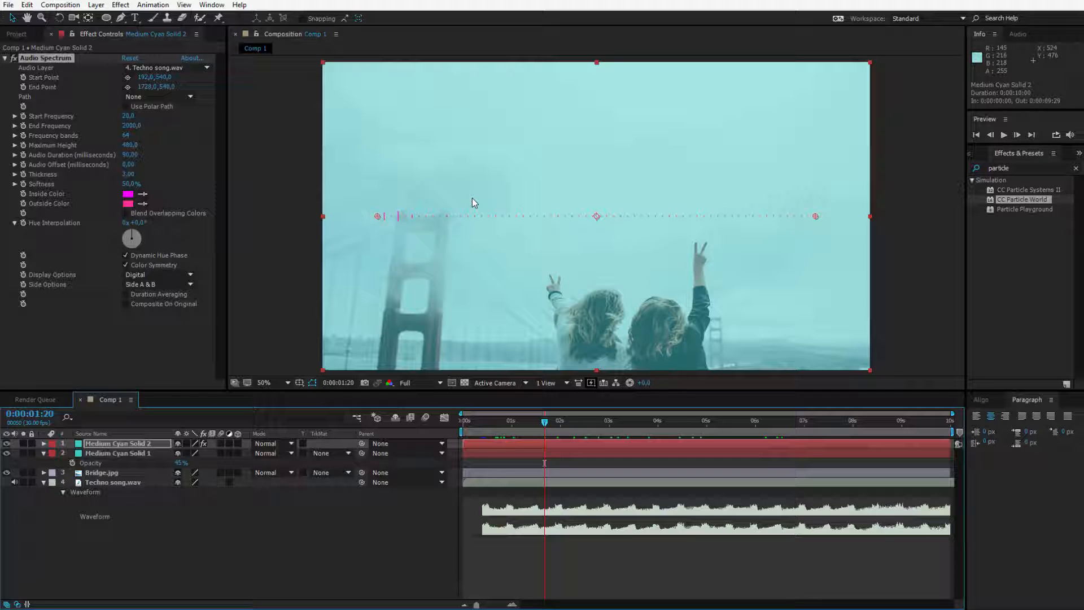
mouse_move(689, 190)
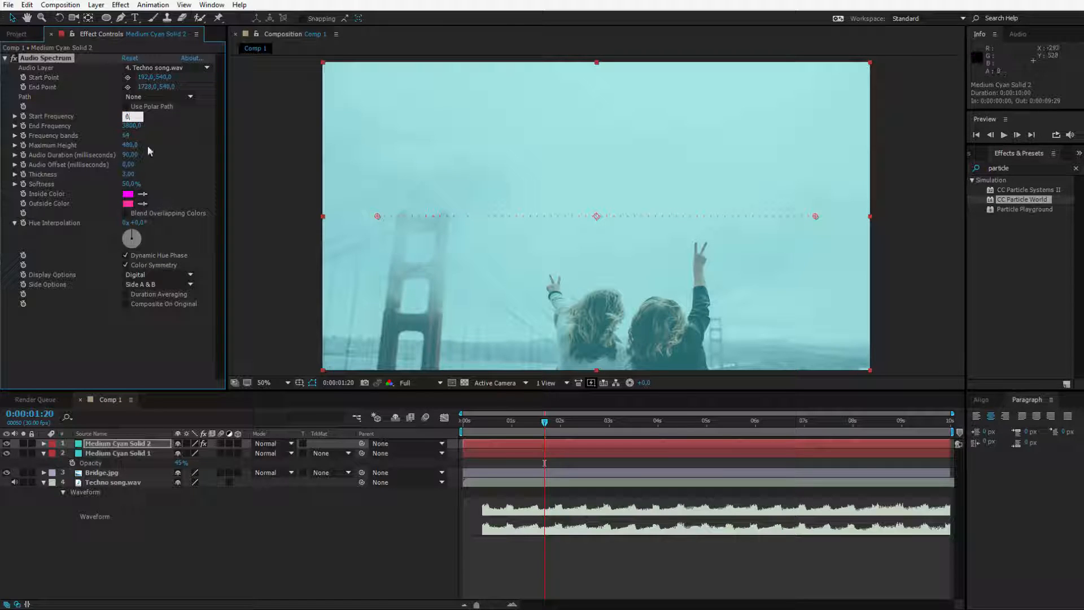
type("500")
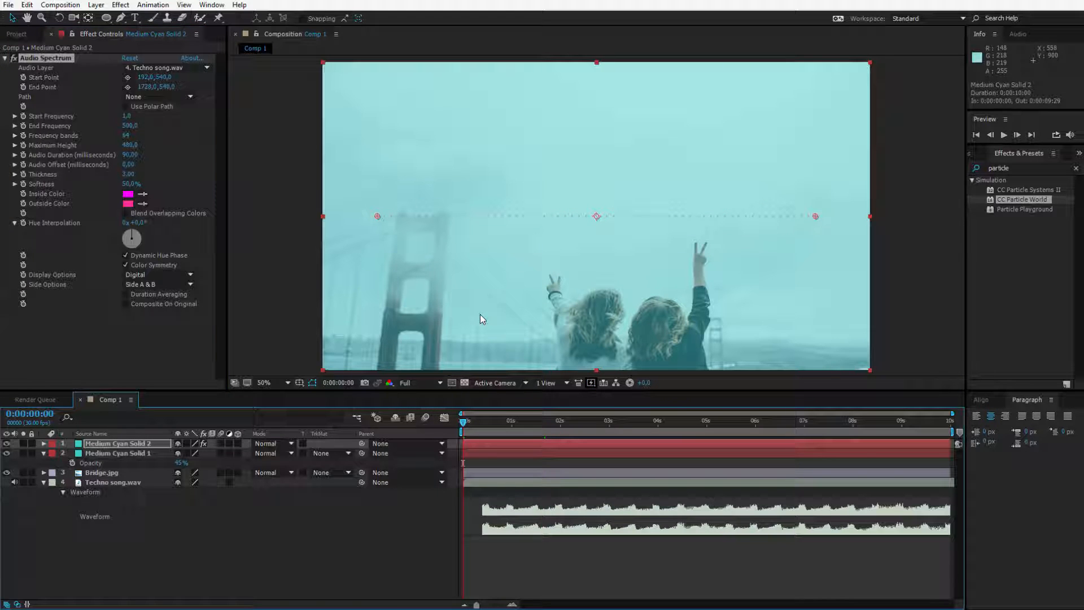
left_click(1009, 136)
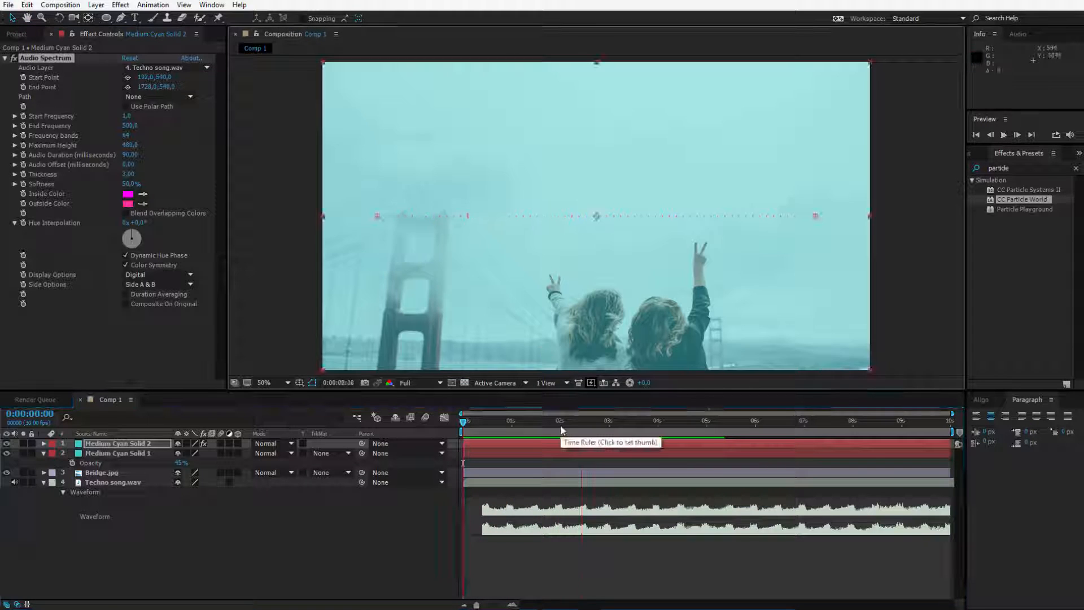
left_click(554, 421)
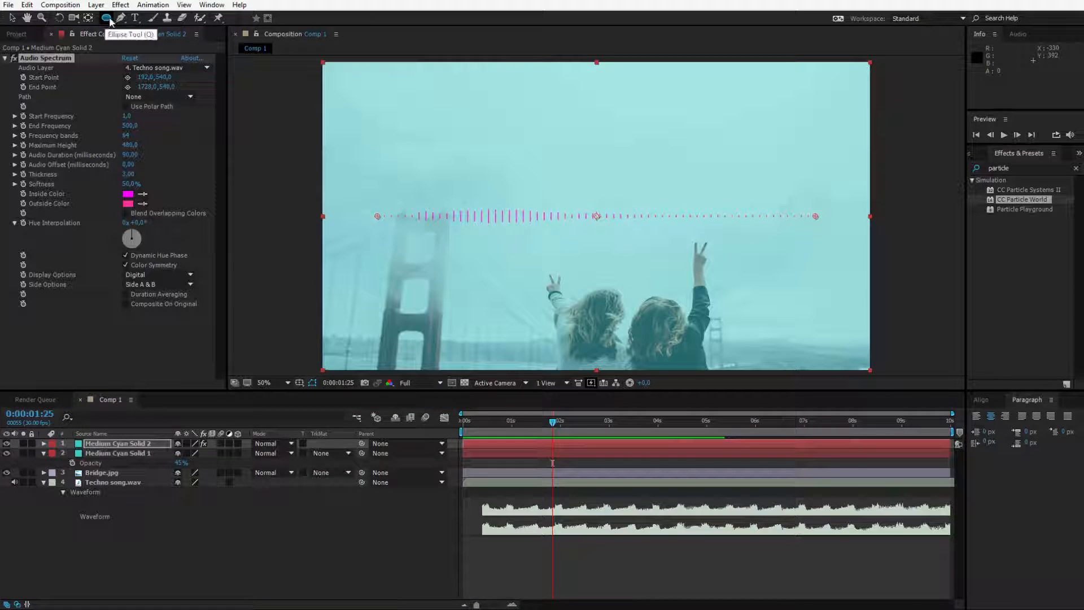
Draw an elliptical mask and make the spectrum follow Mask 1 as a circular path.
left_click(118, 443)
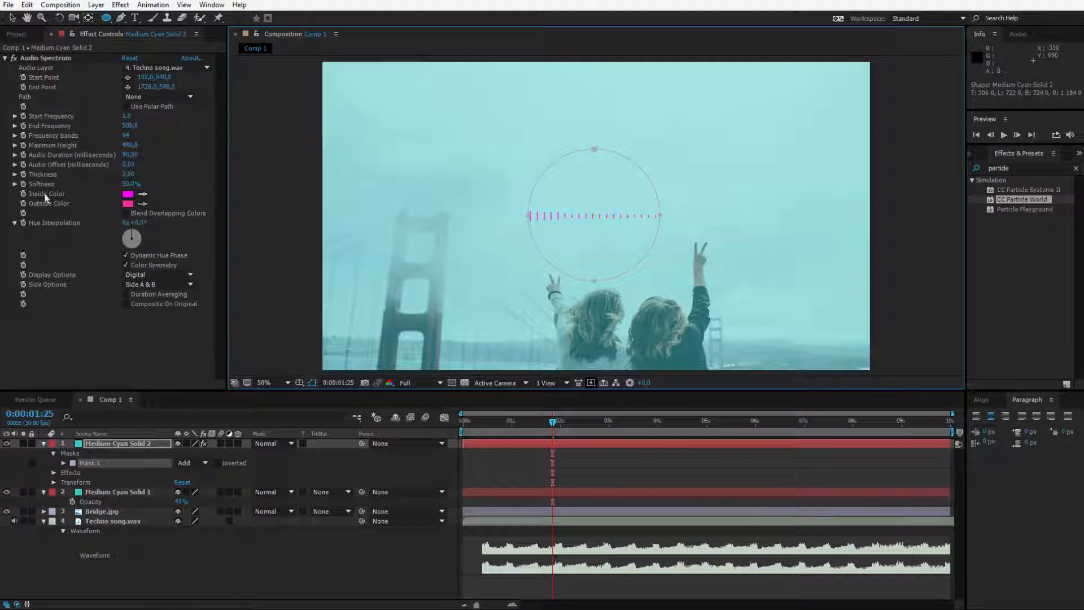
left_click(158, 97)
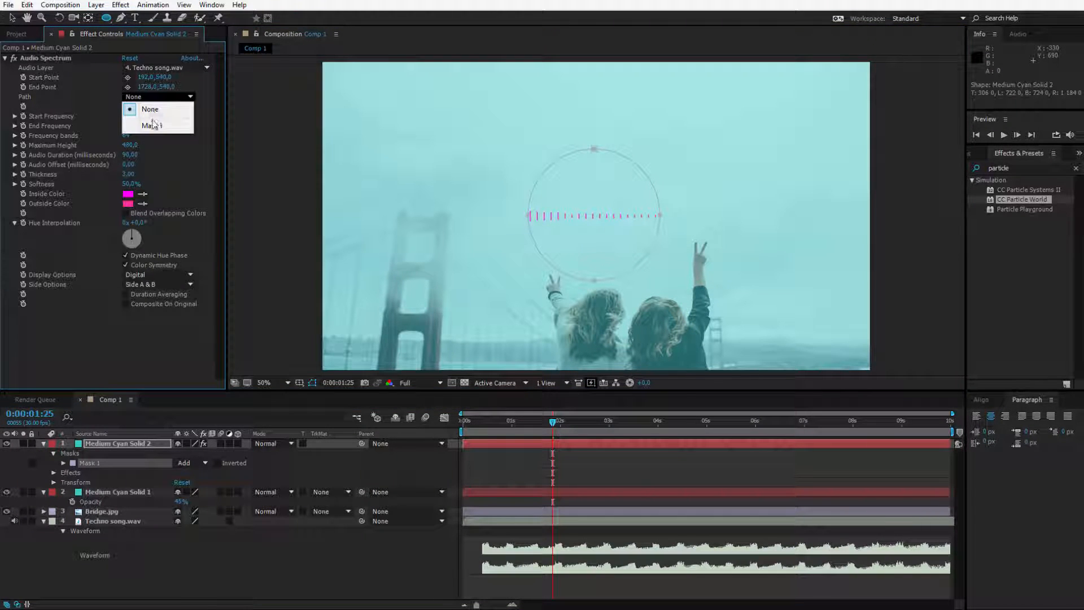
left_click(149, 124)
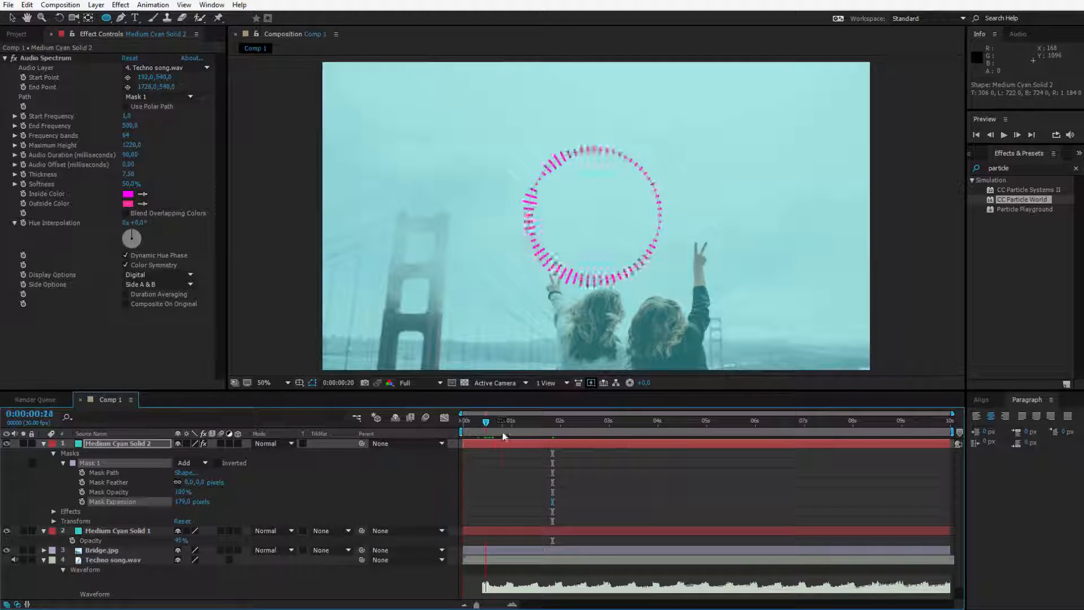
left_click(578, 421)
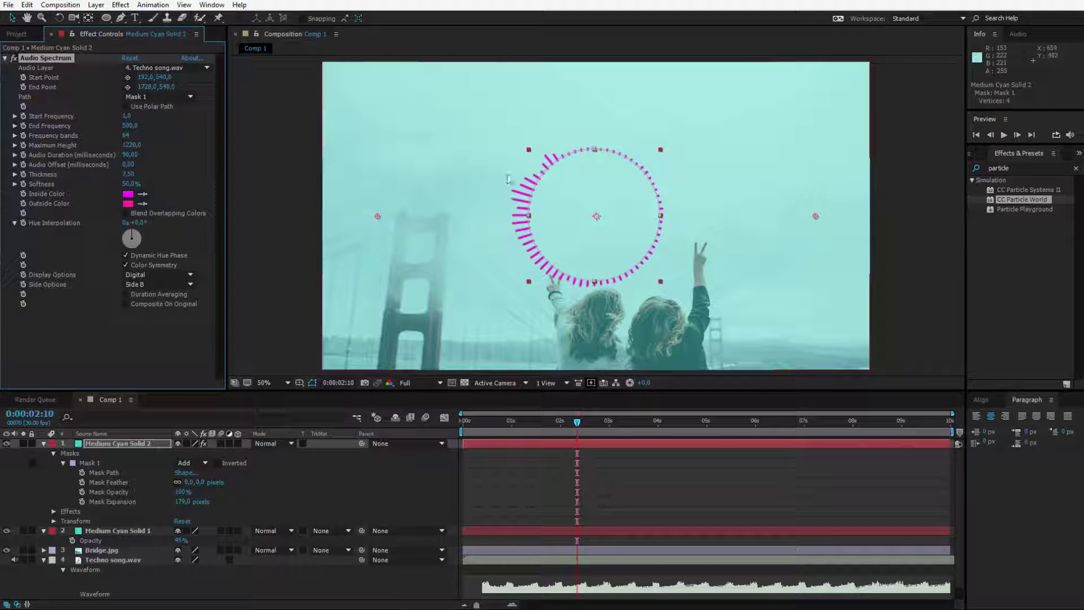
Raise bar height, thickness and mask expansion, showing bars on Side A only.
left_click(158, 284)
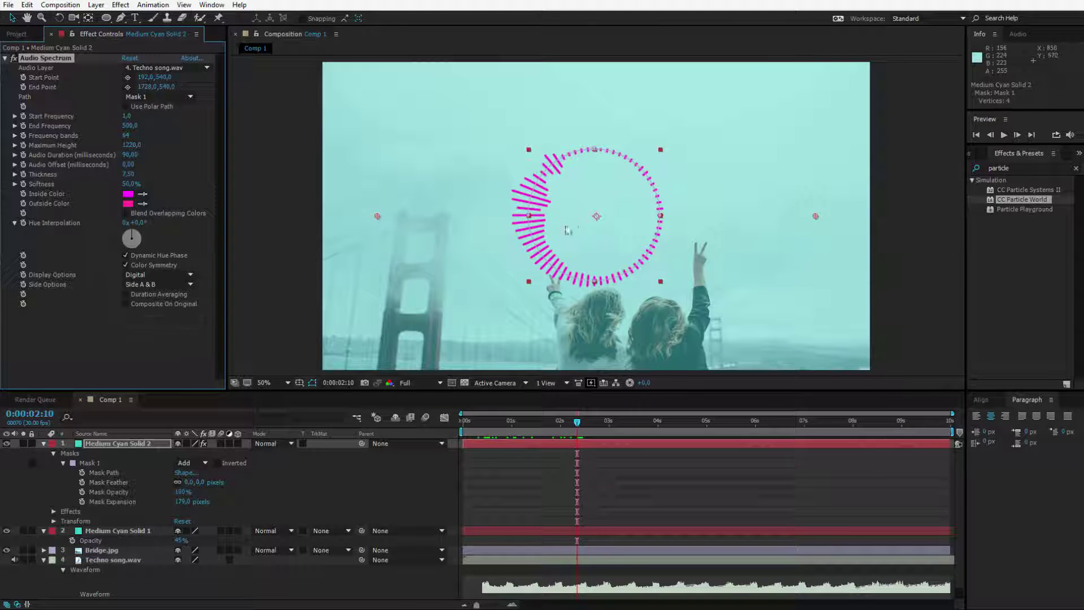
left_click(158, 285)
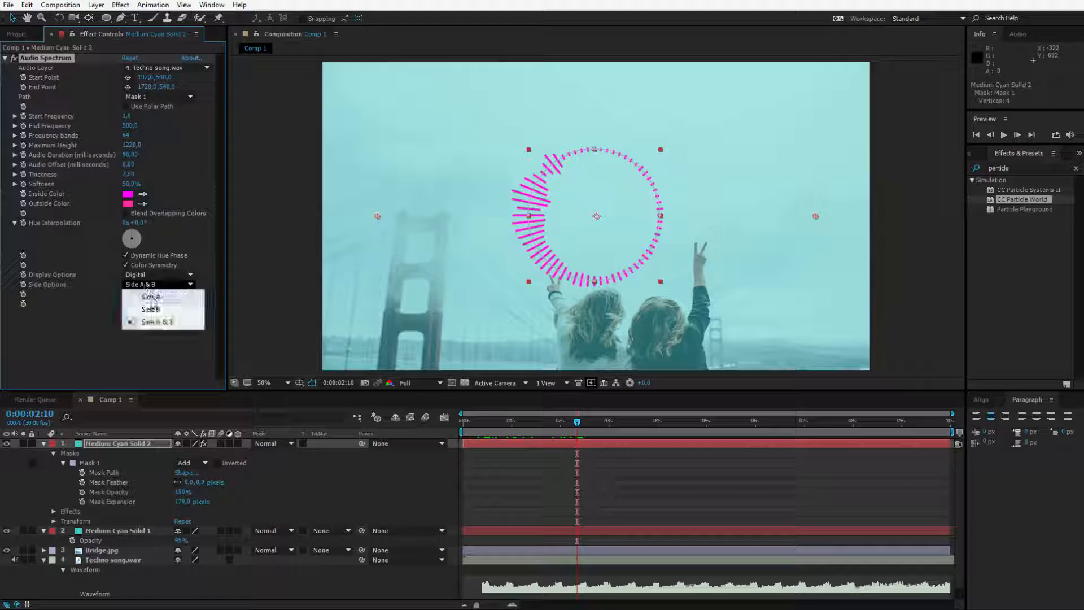
left_click(146, 298)
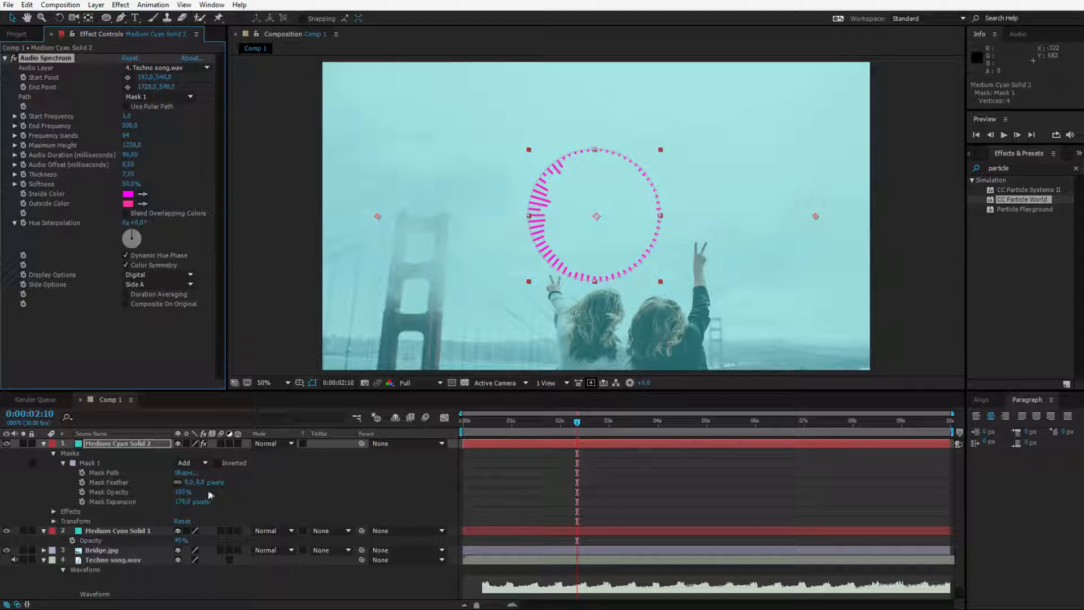
left_click(46, 444)
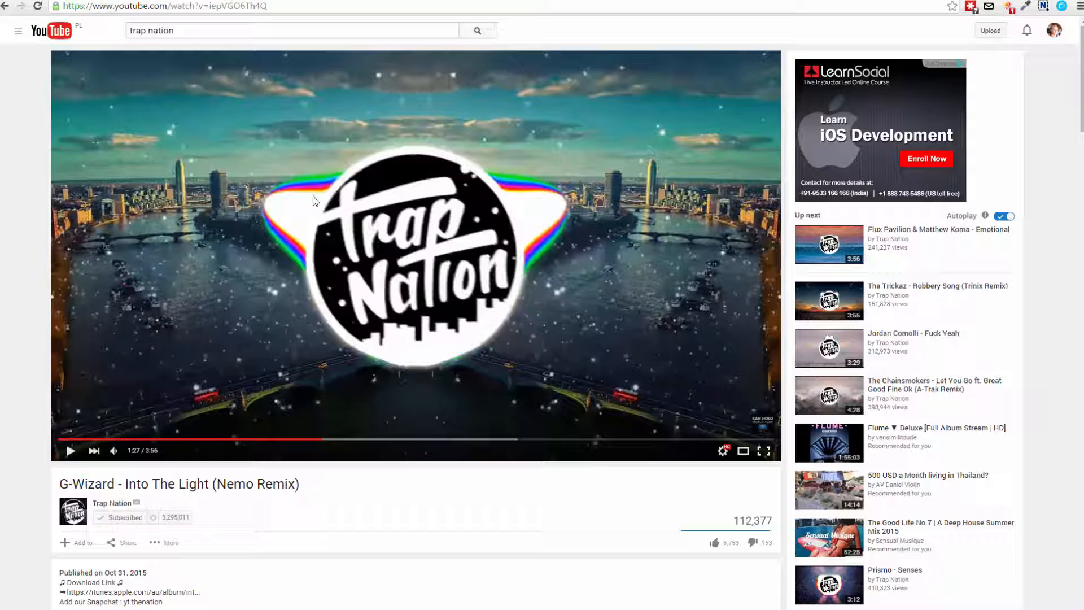
mouse_move(323, 190)
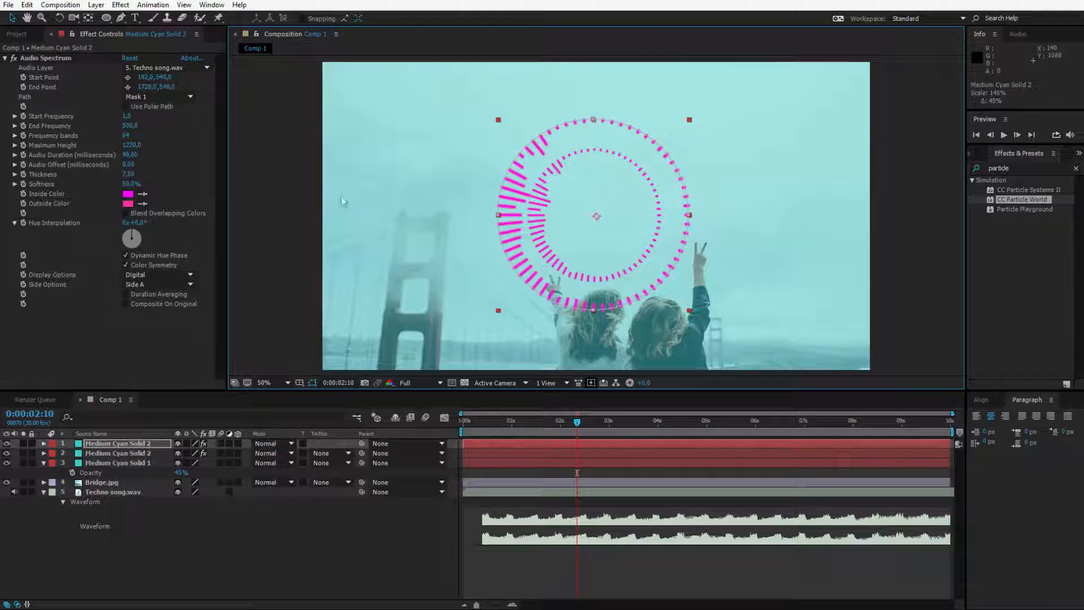
Give the larger duplicate ring a Glow, Add blending mode and a blue outside colour.
type("glow")
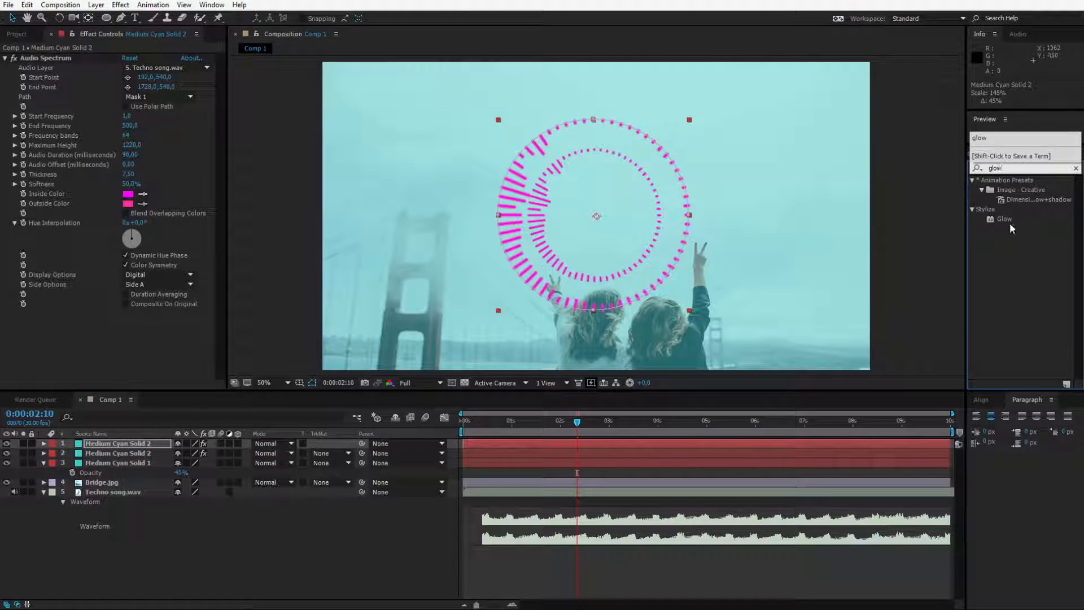
double_click(1004, 219)
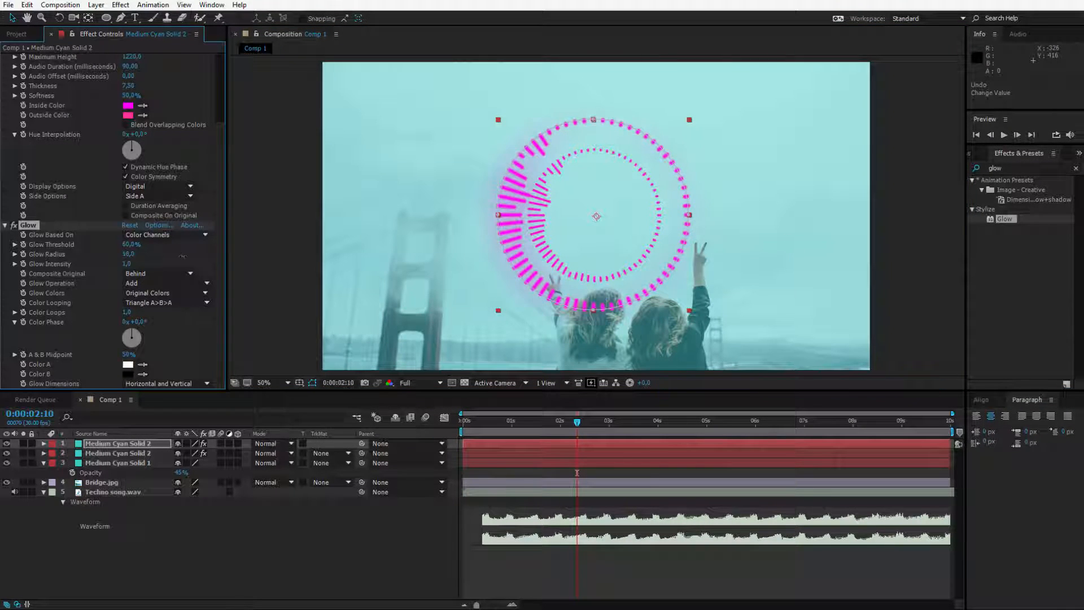
left_click(265, 442)
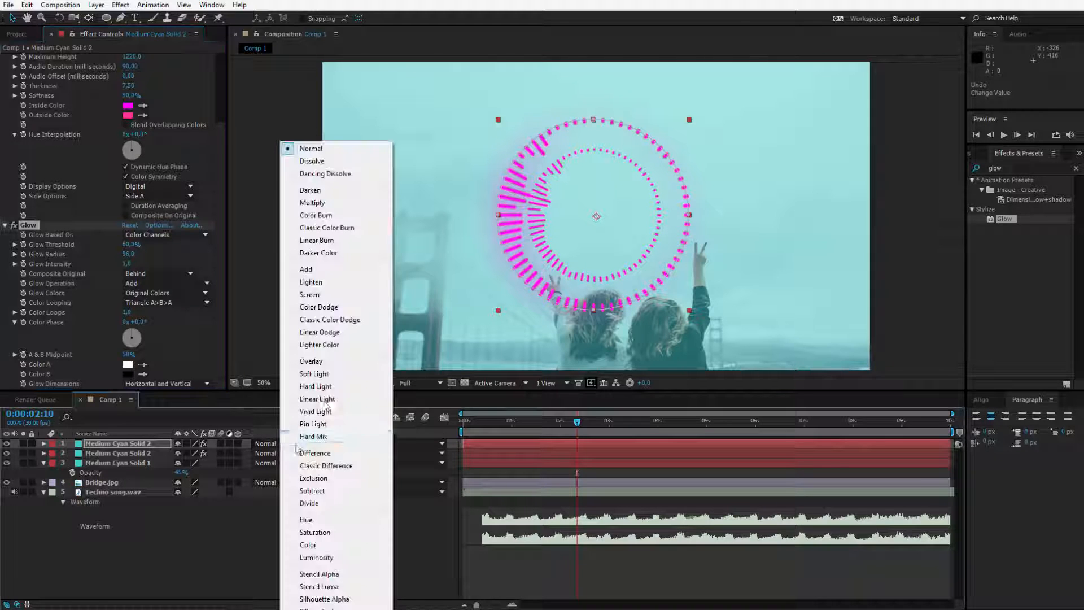
left_click(305, 269)
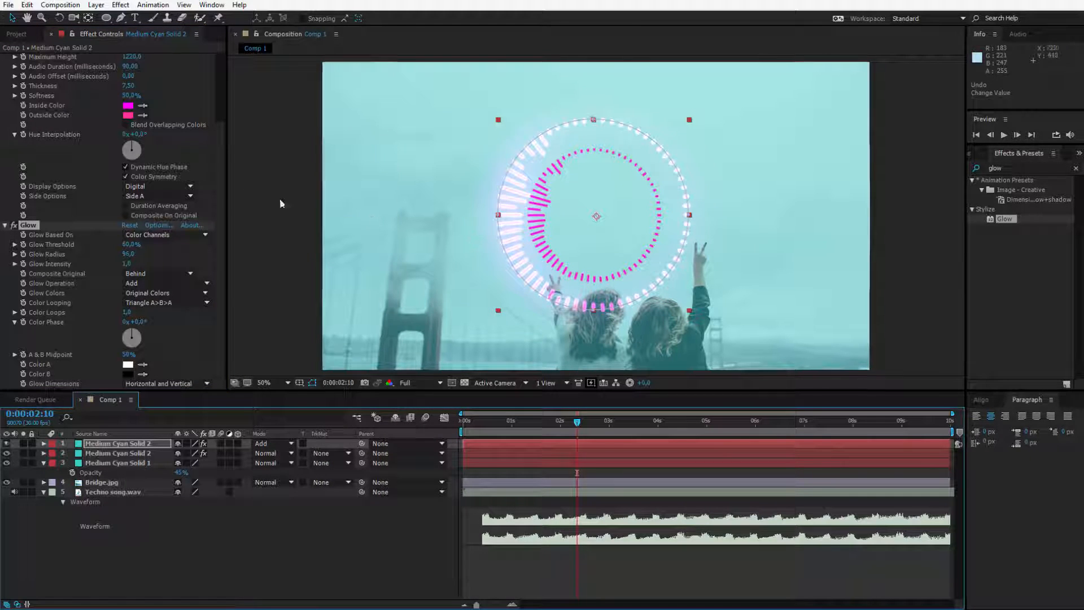
left_click(111, 115)
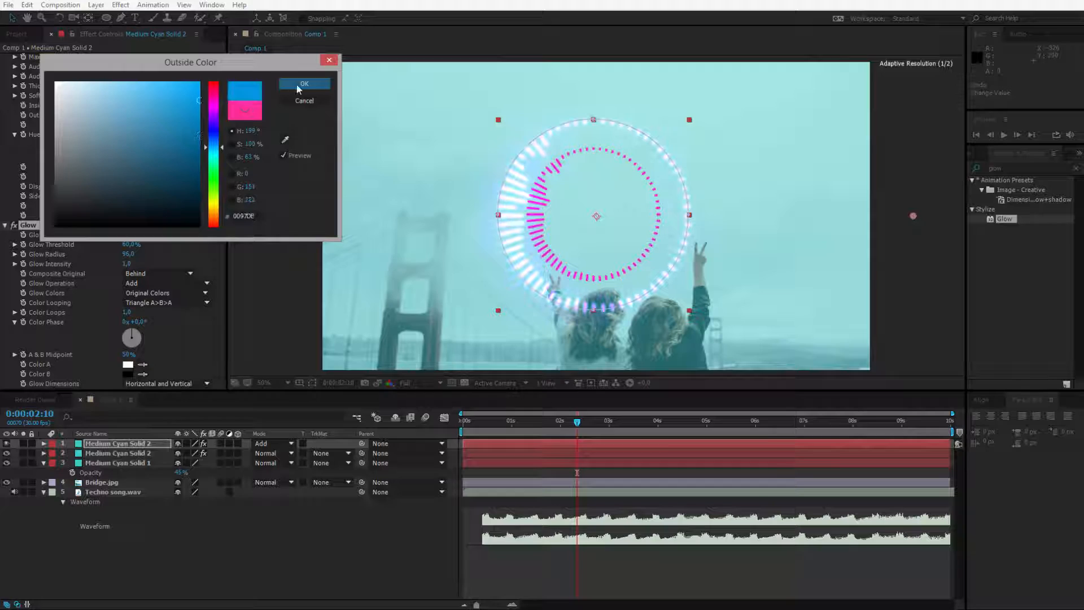
left_click(305, 83)
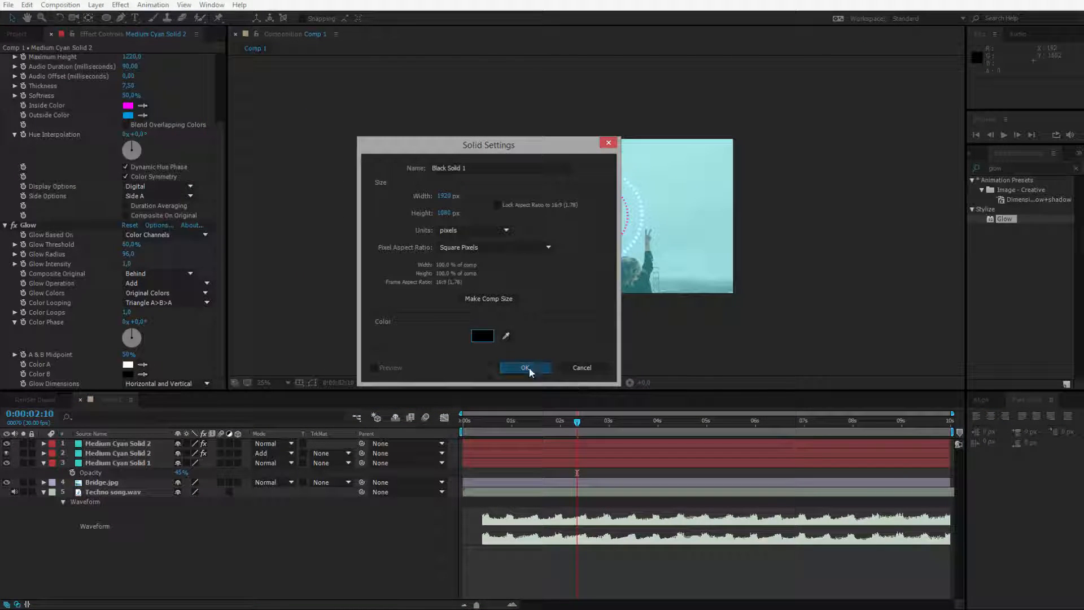
Vignette the frame with a black solid's inverted ellipse mask feathered to about 525 px.
left_click(524, 368)
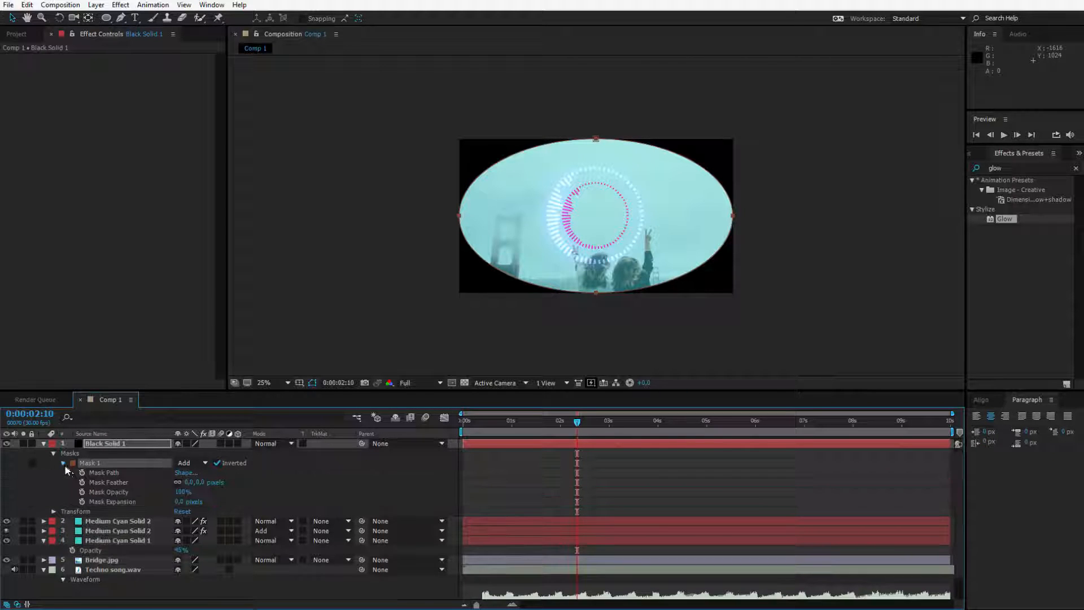
left_click_drag(190, 482, 208, 482)
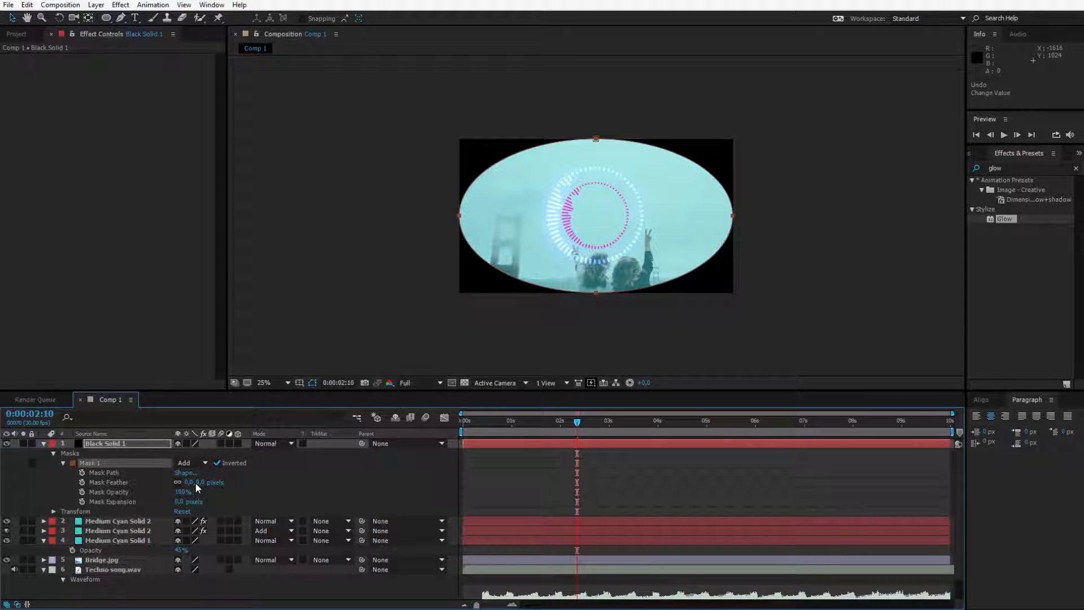
left_click_drag(208, 482, 726, 339)
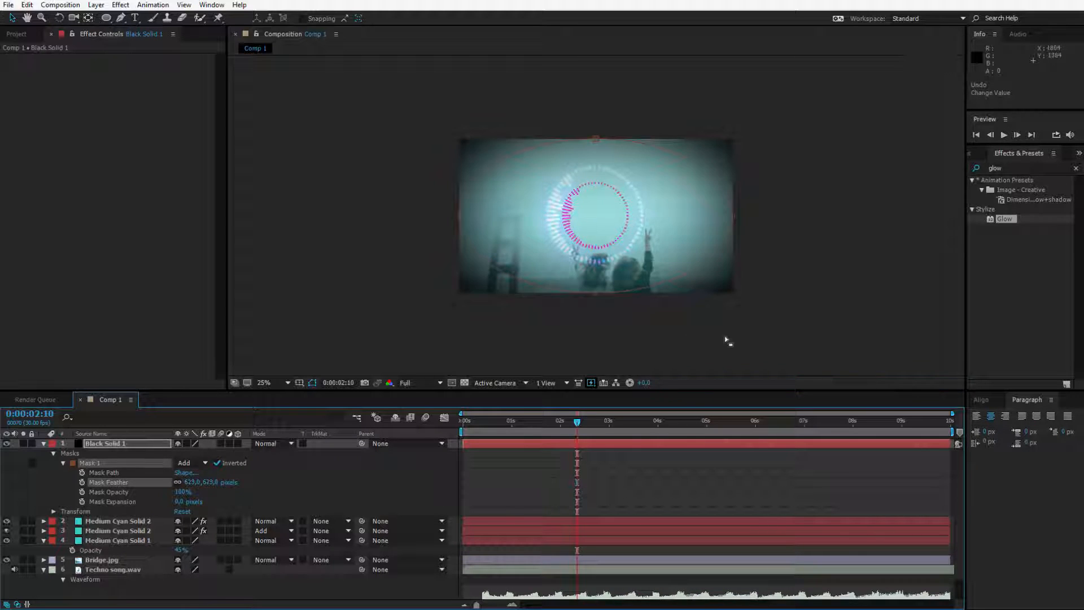
left_click(264, 382)
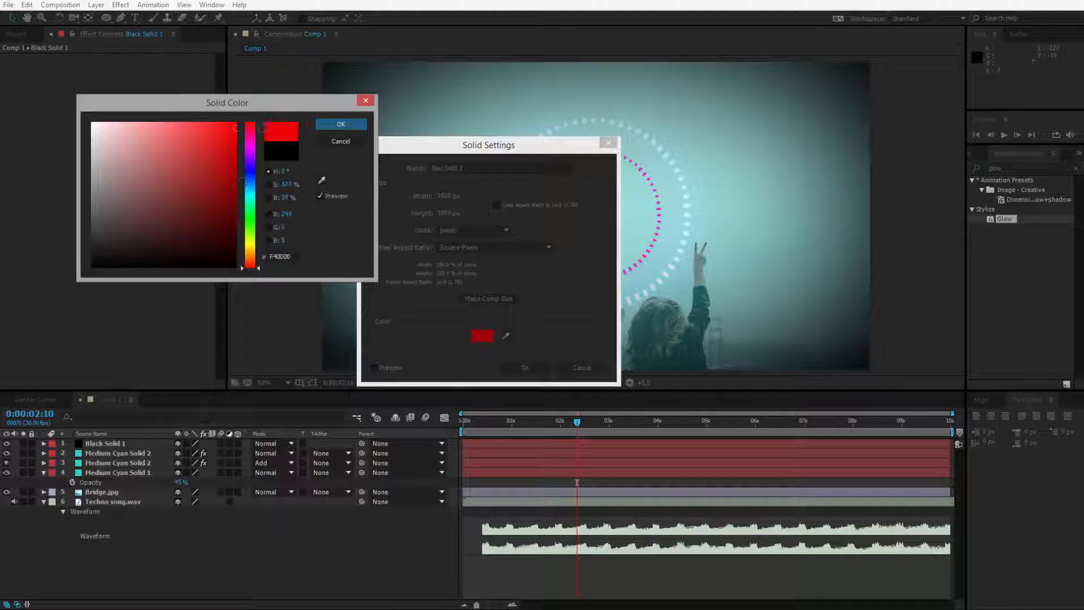
Create a full-frame red solid and apply CC Particle World to it.
left_click(340, 125)
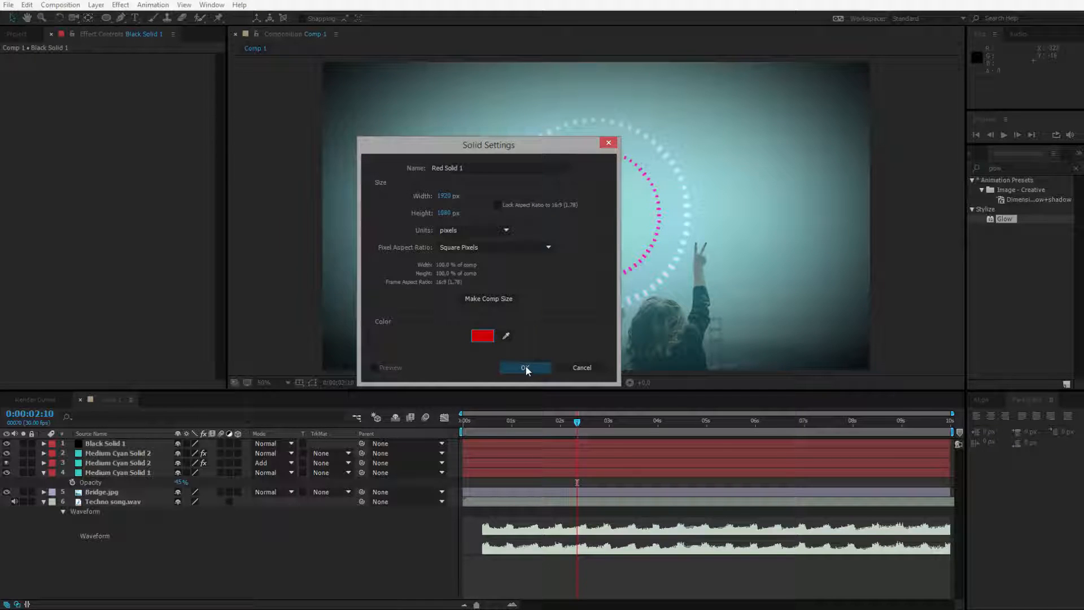
left_click(525, 368)
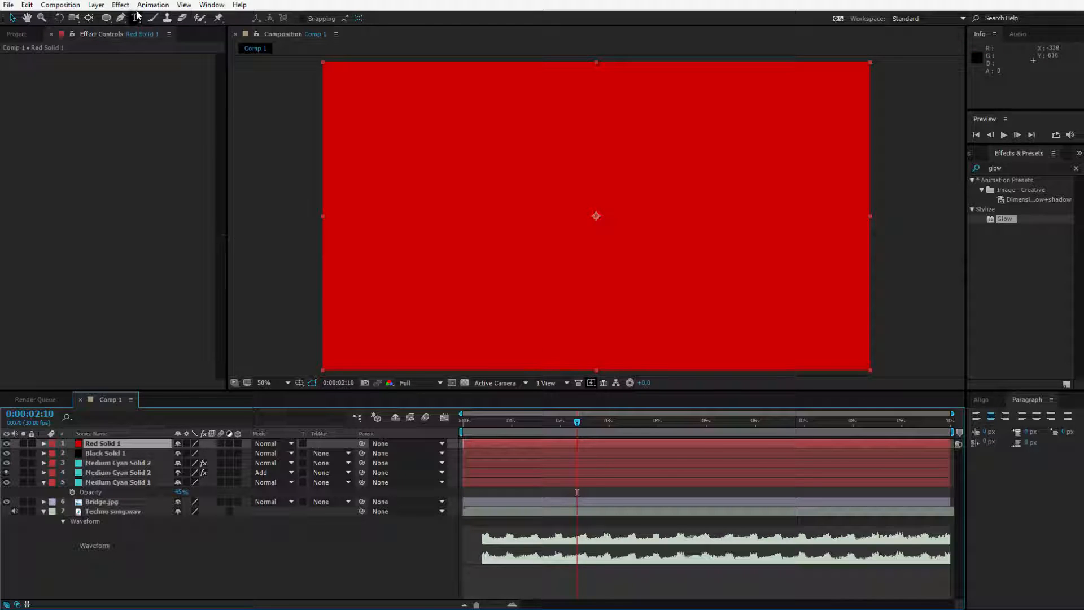
left_click(120, 5)
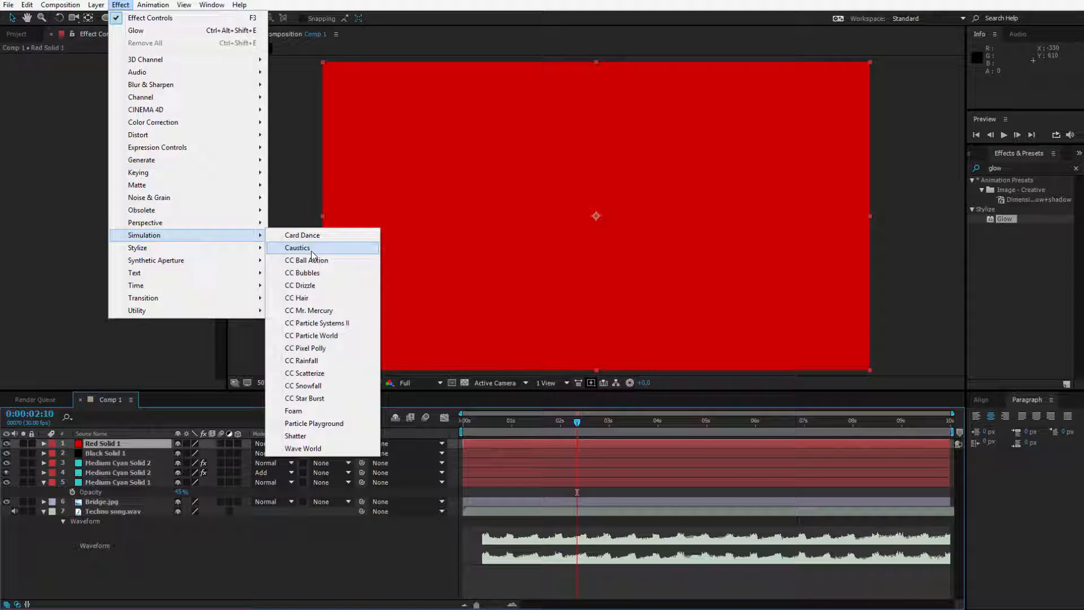
mouse_move(345, 336)
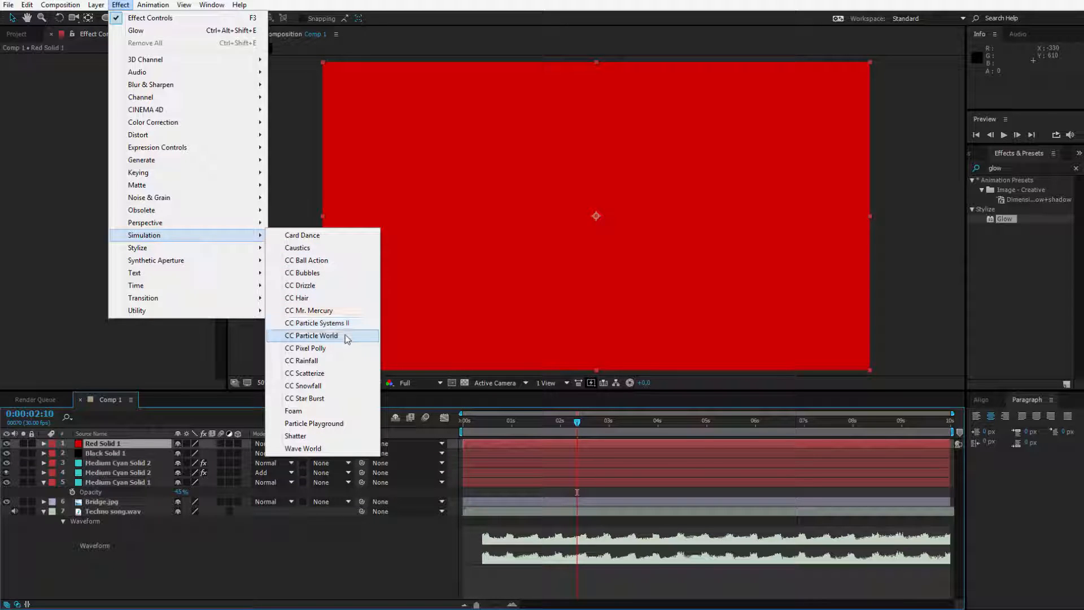
mouse_move(350, 323)
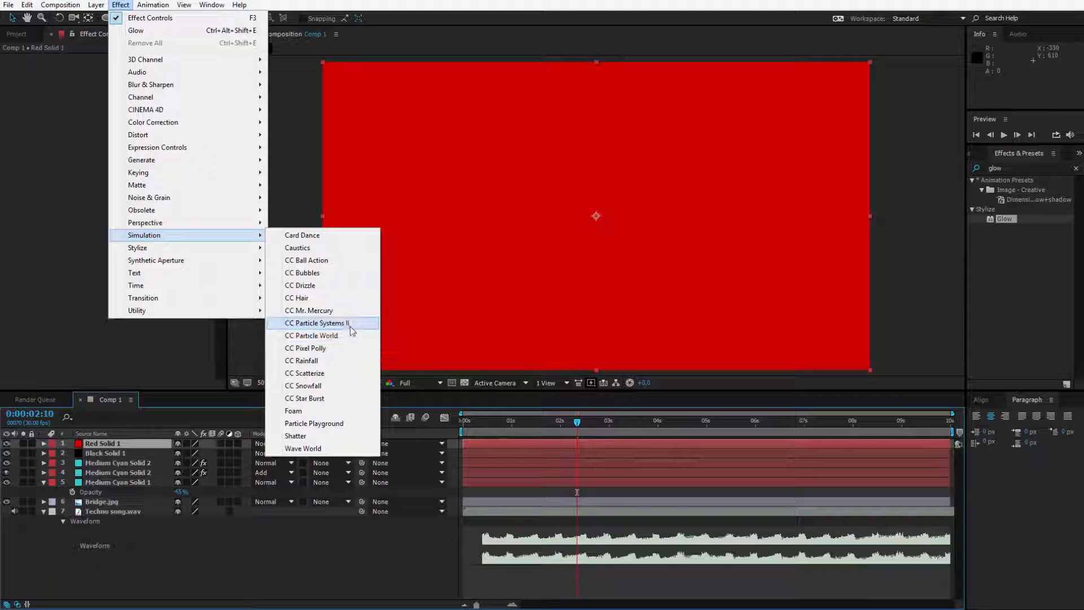
left_click(311, 336)
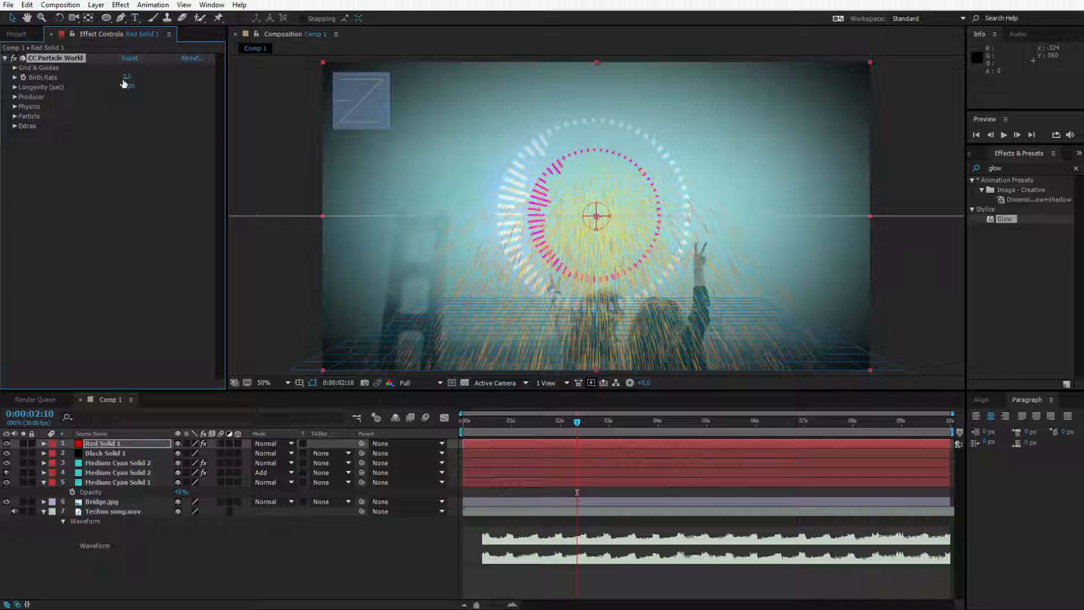
Set birth rate 3, Explosive physics with velocity 2.75 and gravity 0.
left_click(127, 77)
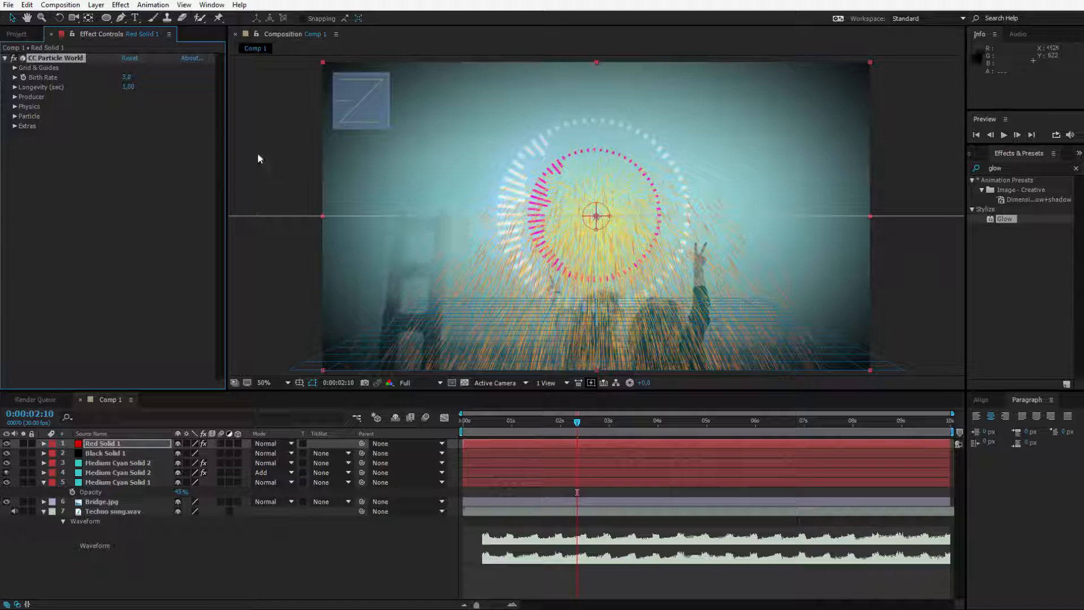
left_click(12, 107)
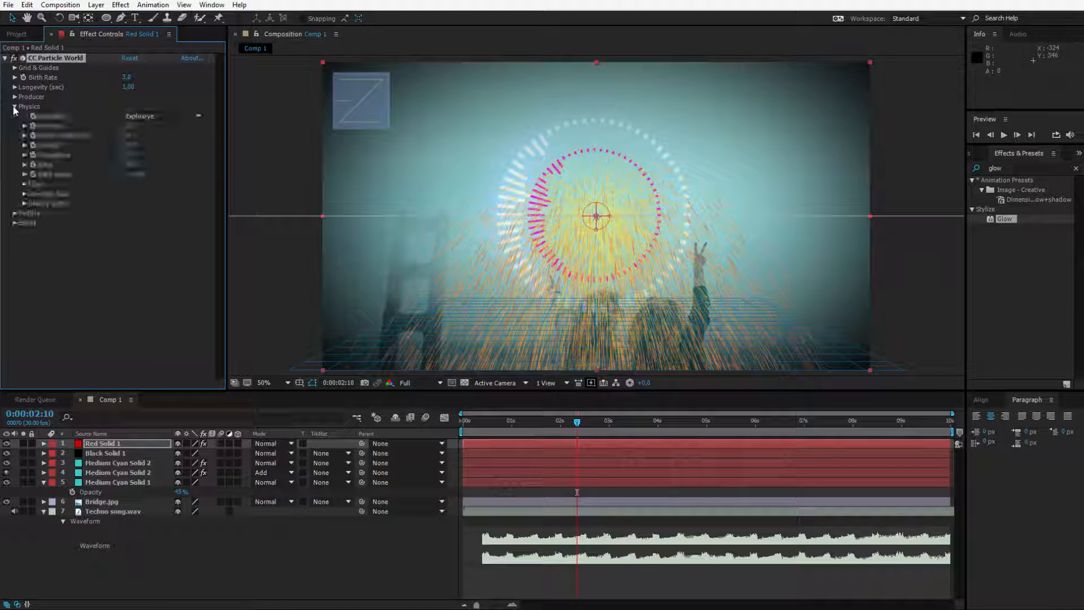
left_click(13, 106)
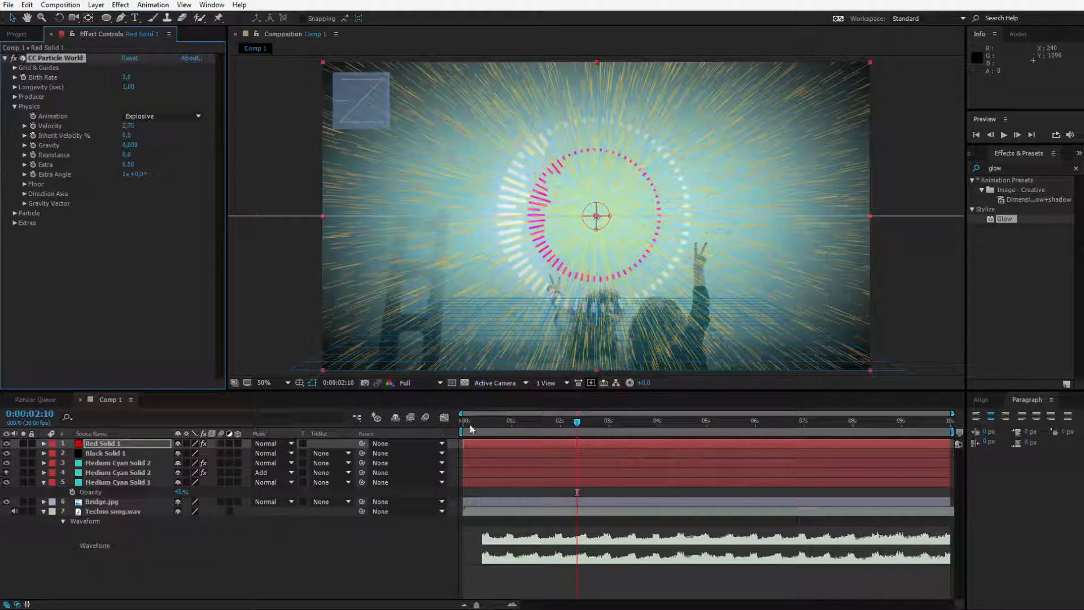
left_click(601, 422)
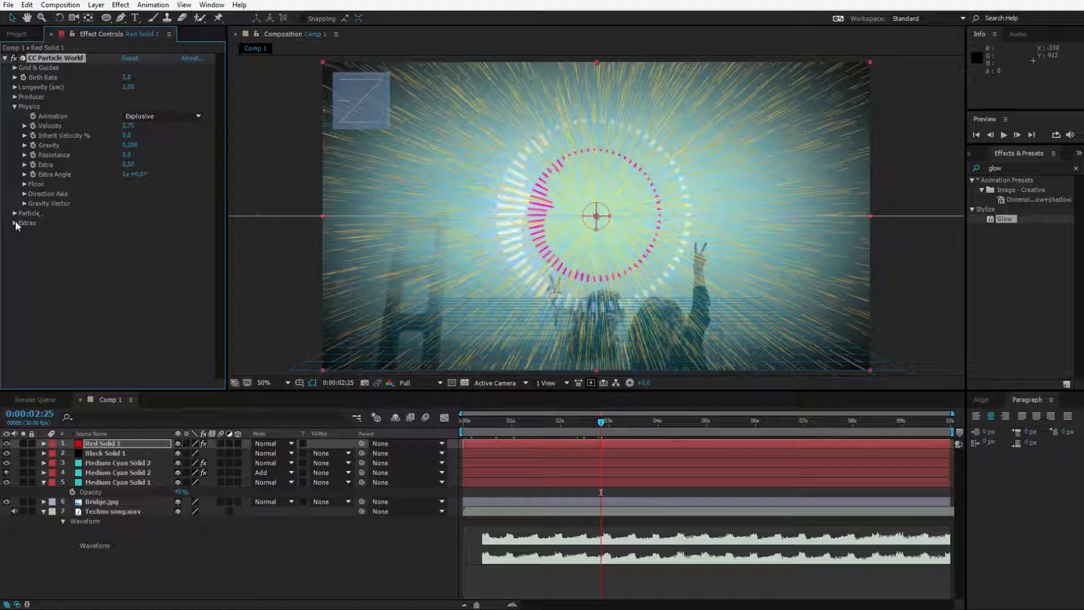
Try Motion Polygon, then settle on Darken&Faded Sphere as the Particle Type and preview it.
left_click(14, 213)
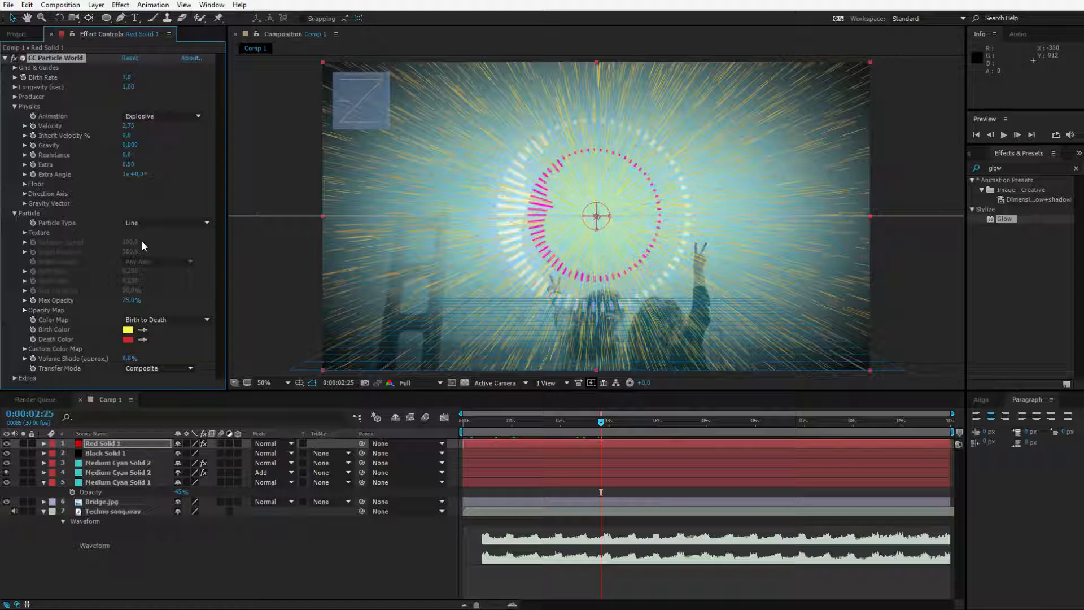
left_click(167, 222)
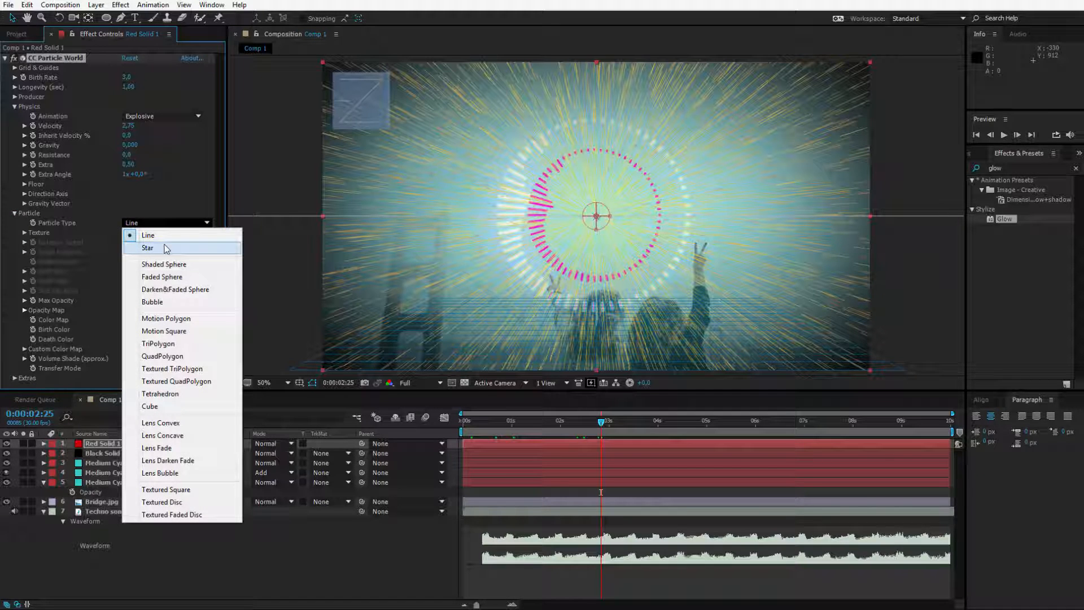
mouse_move(164, 331)
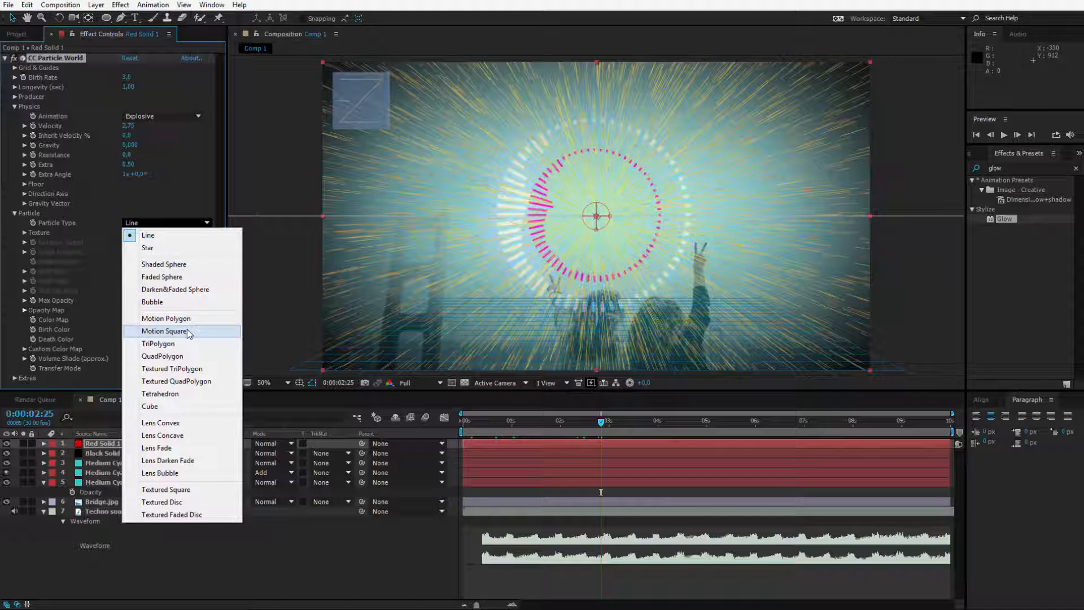
left_click(166, 318)
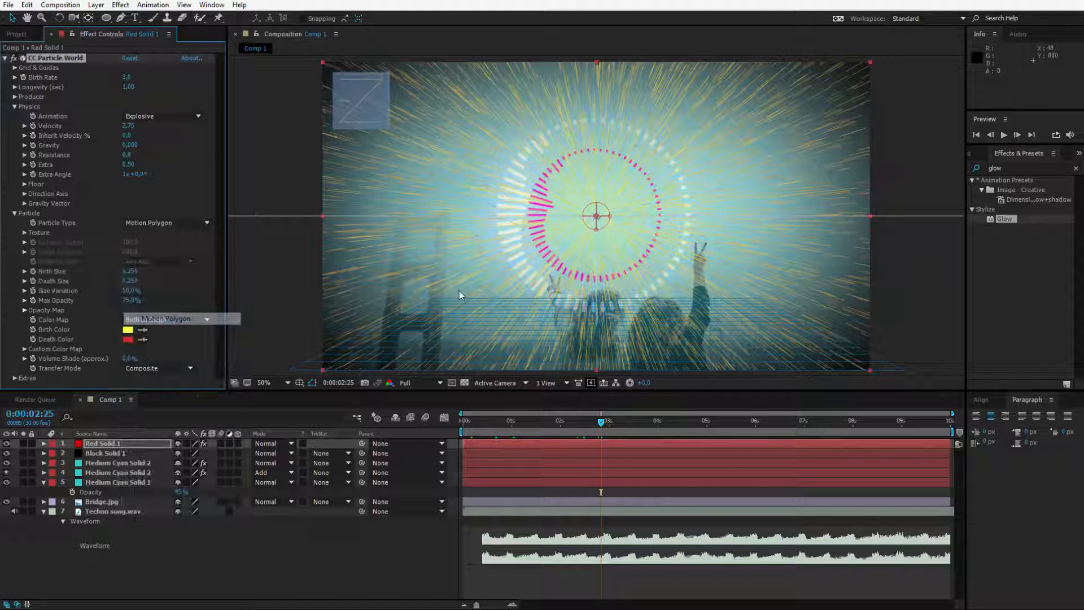
left_click(166, 222)
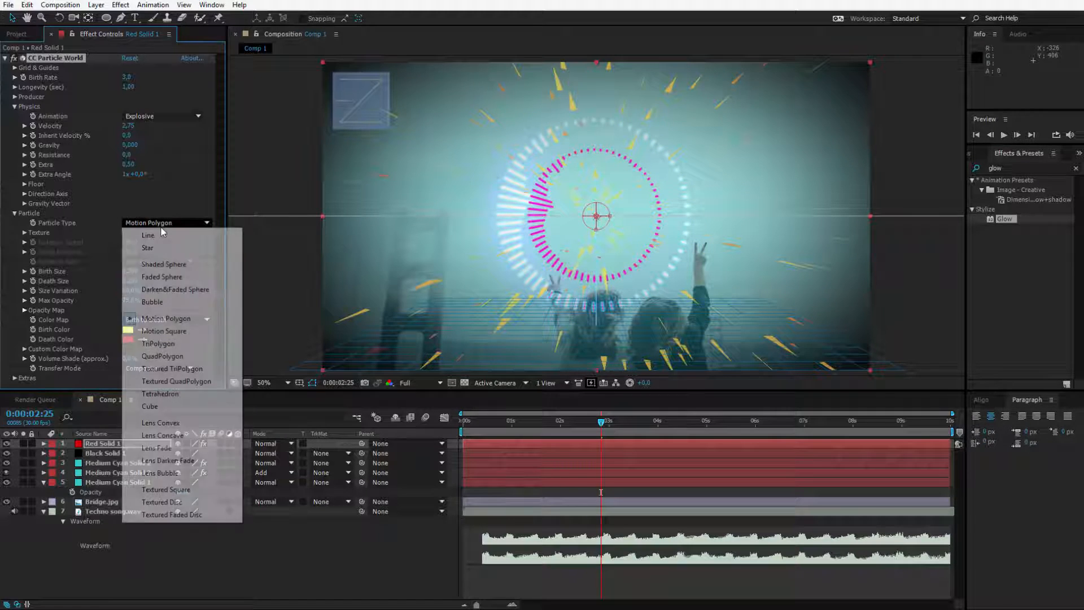
mouse_move(196, 295)
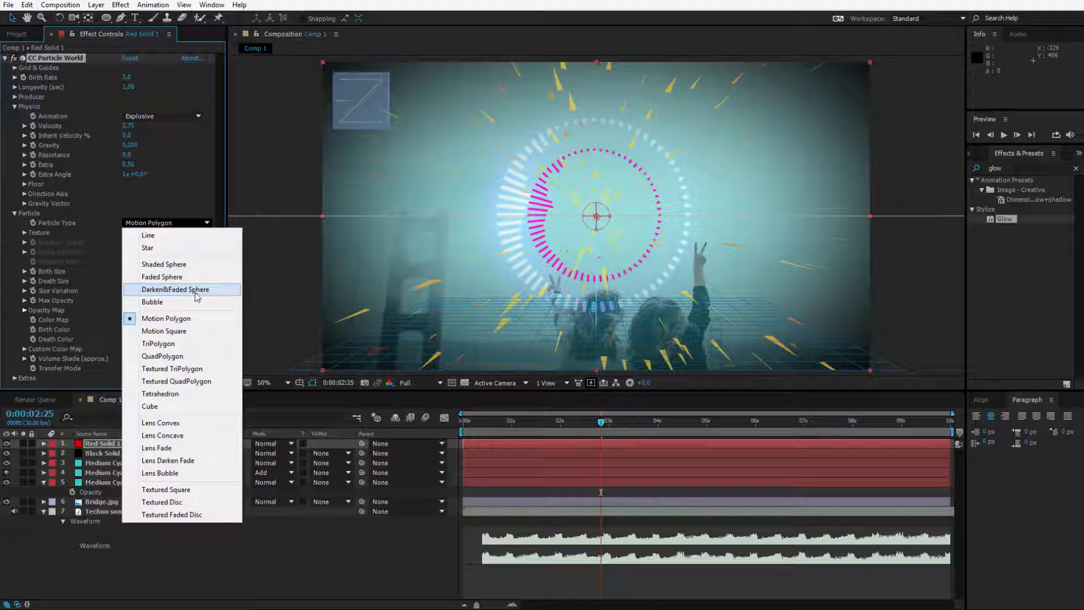
left_click(175, 289)
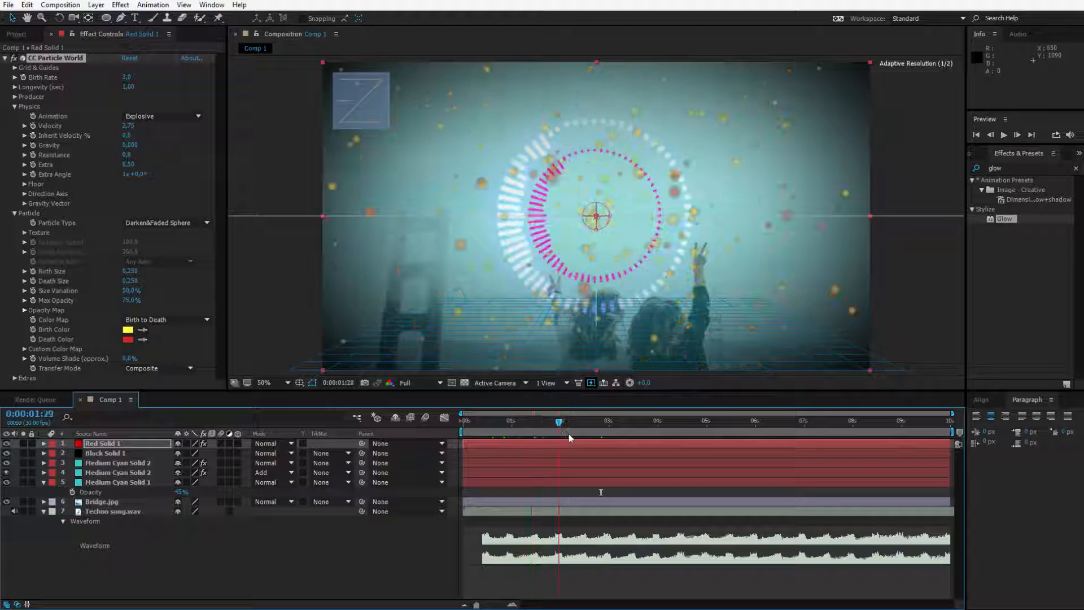
left_click(596, 422)
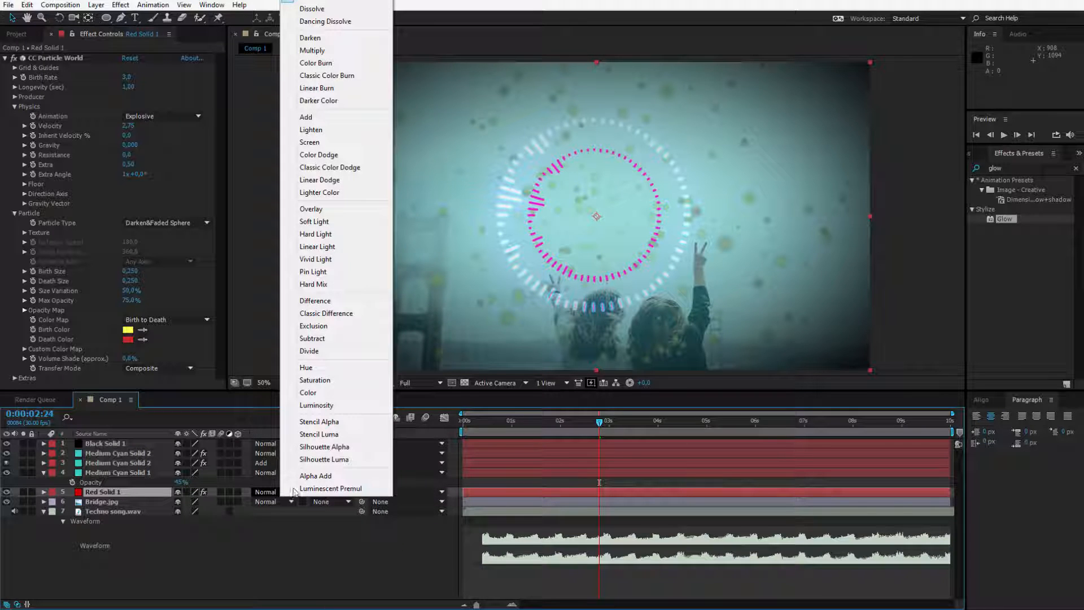
Set the particle layer's blending mode to Multiply and its Birth Color to black.
left_click(311, 128)
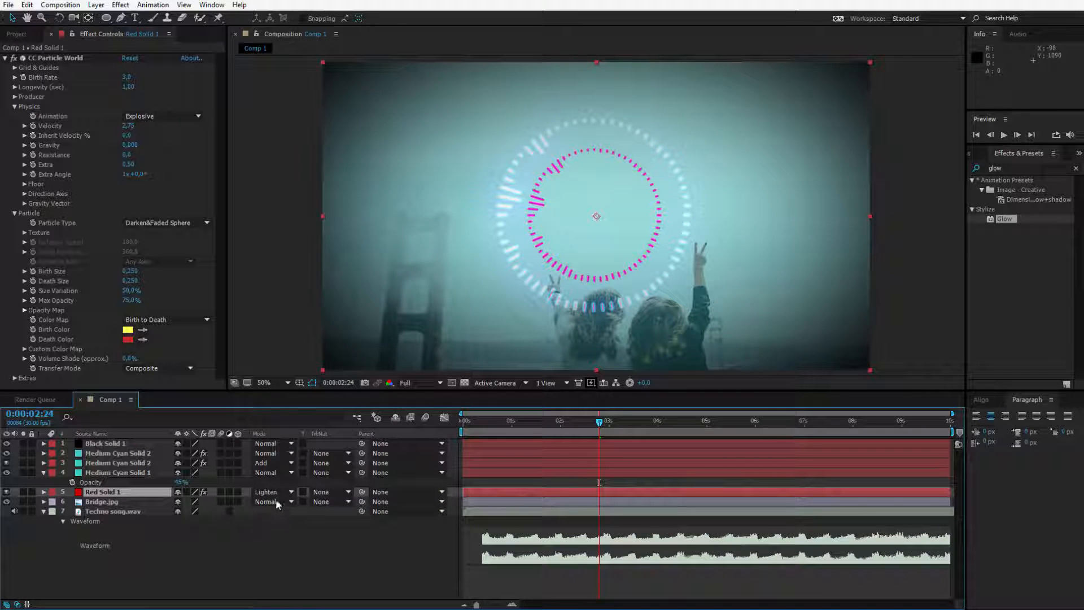
left_click(267, 492)
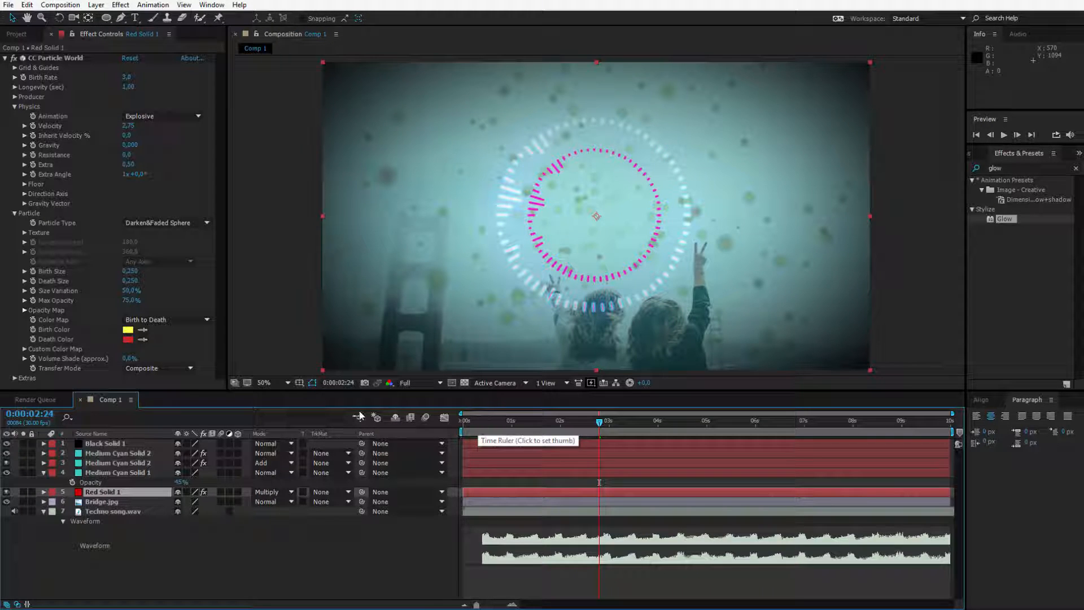
left_click(127, 329)
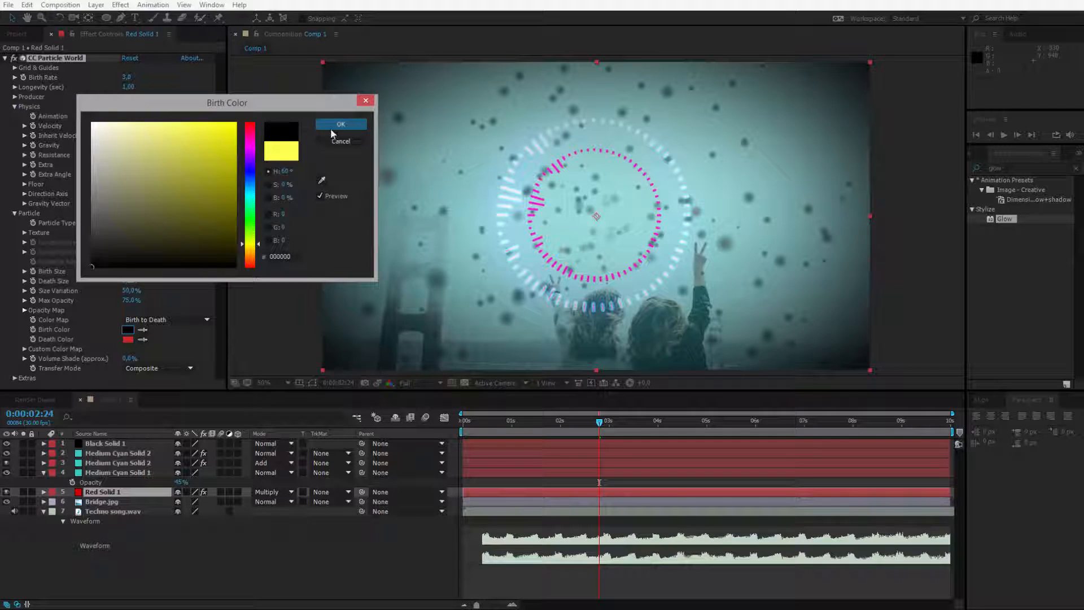
left_click(339, 124)
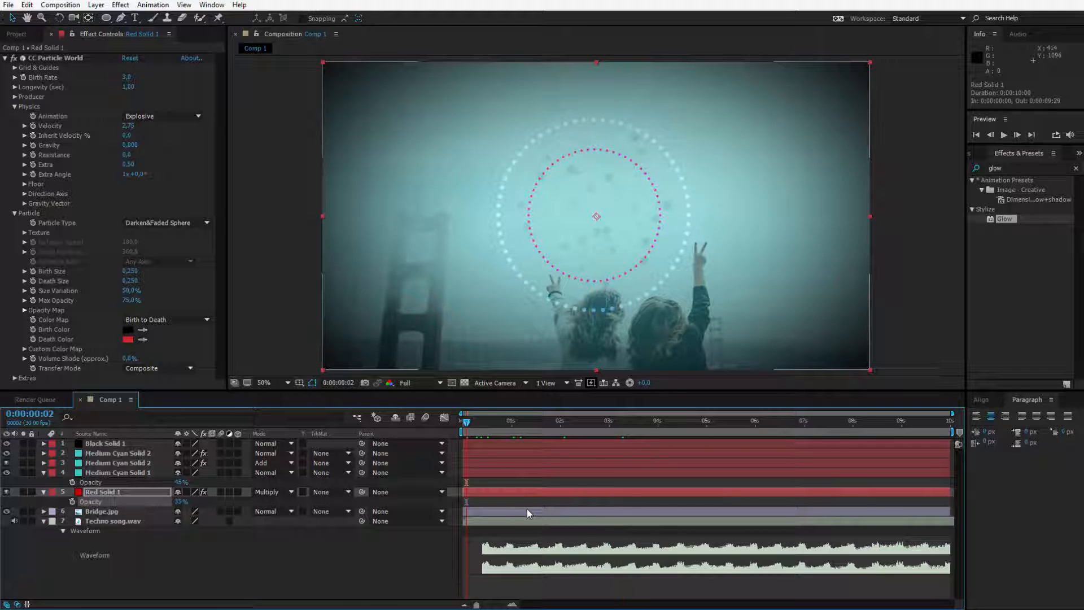
Scrub to around four seconds and select the second cyan spectrum layer.
left_click(558, 420)
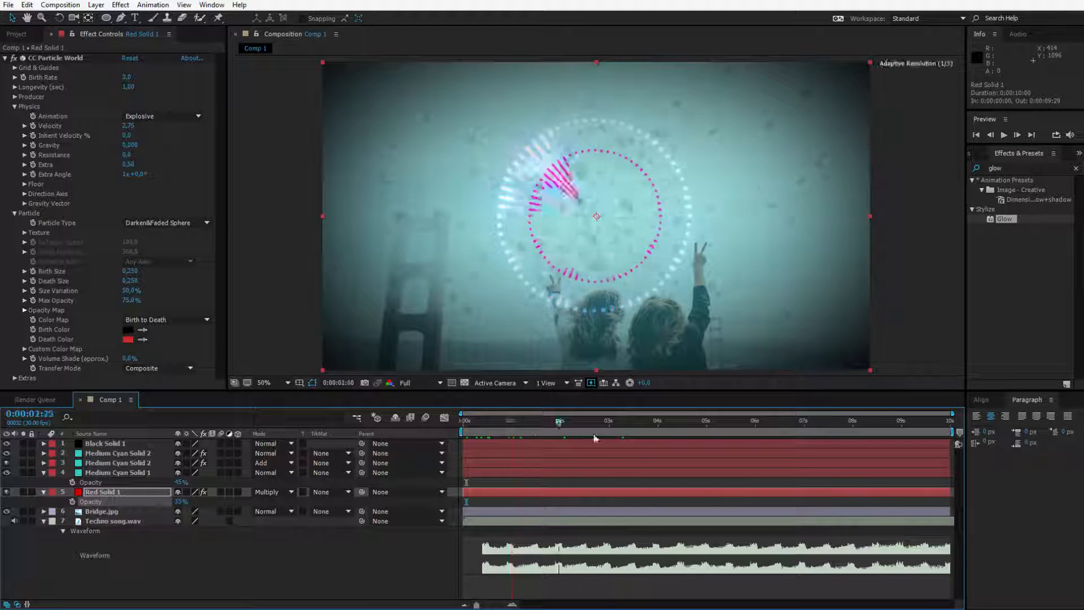
left_click(664, 436)
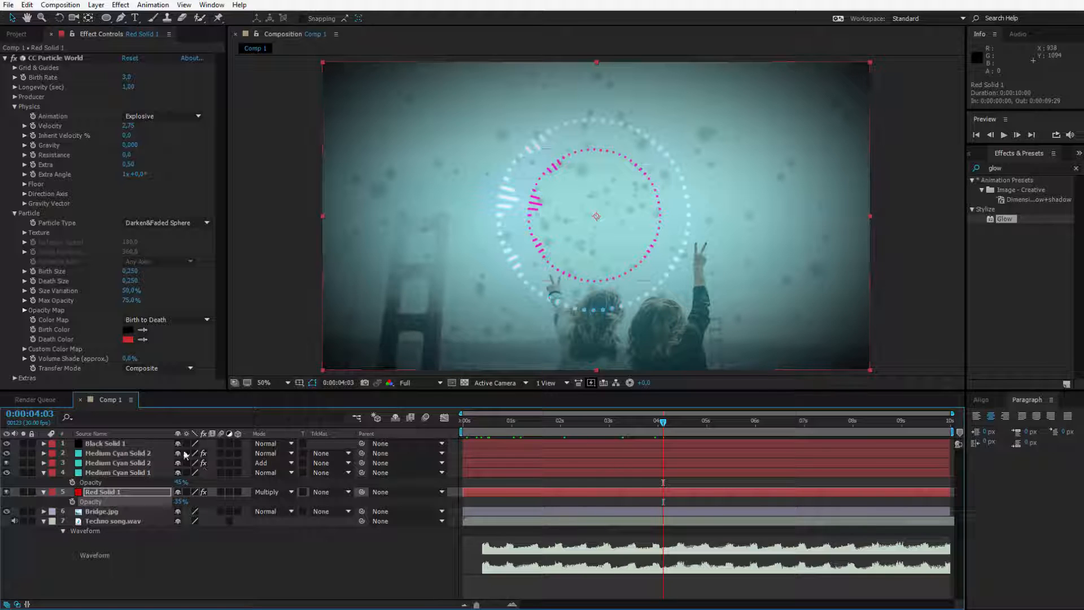
left_click(118, 453)
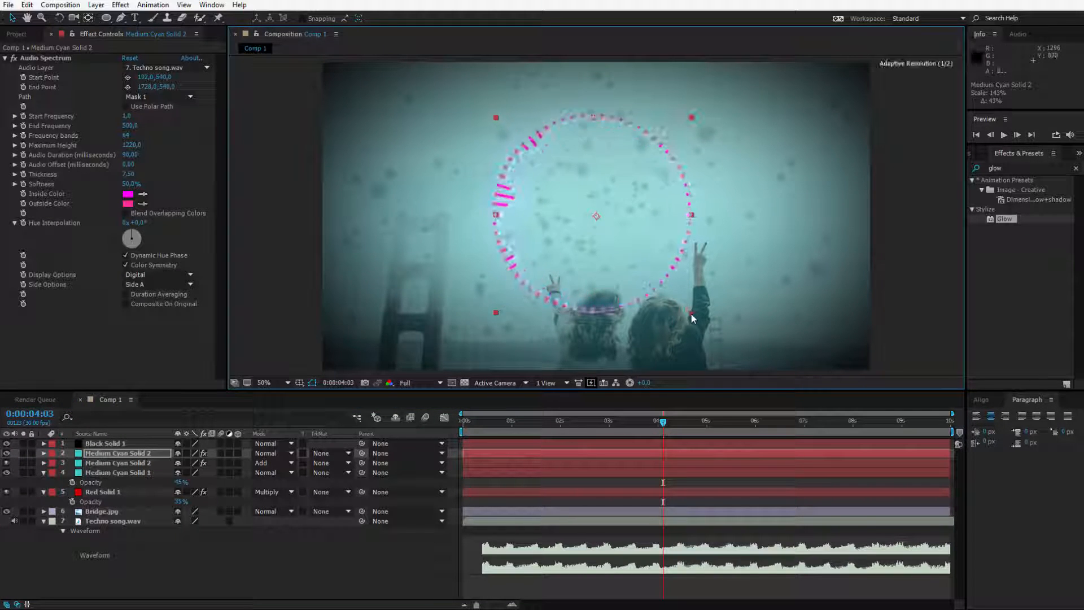
Set Medium Cyan Solid 2's Audio Spectrum Side Options to Side B.
left_click(158, 285)
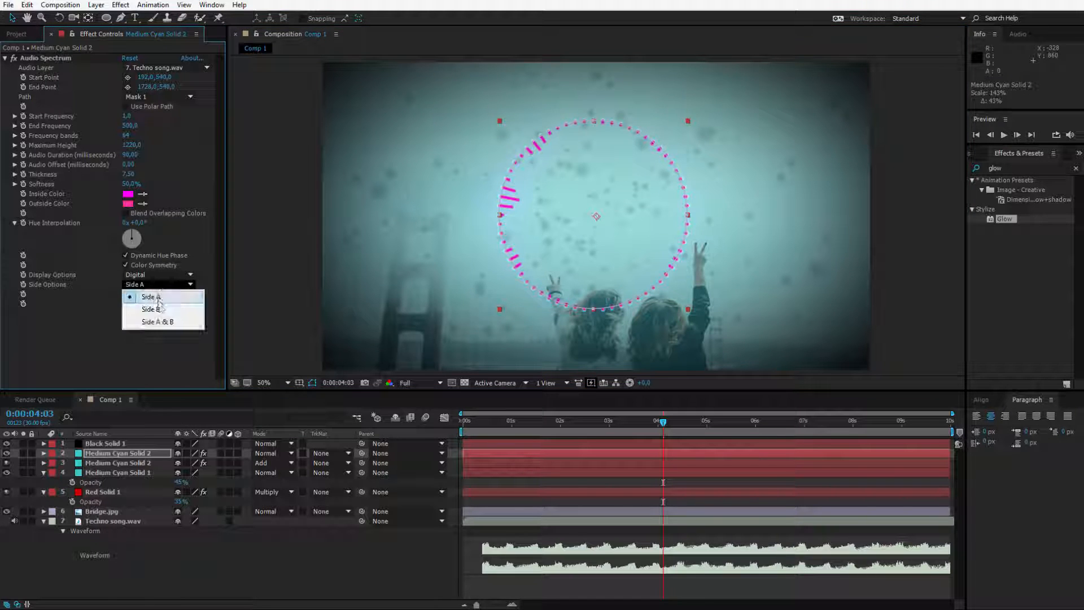
left_click(150, 309)
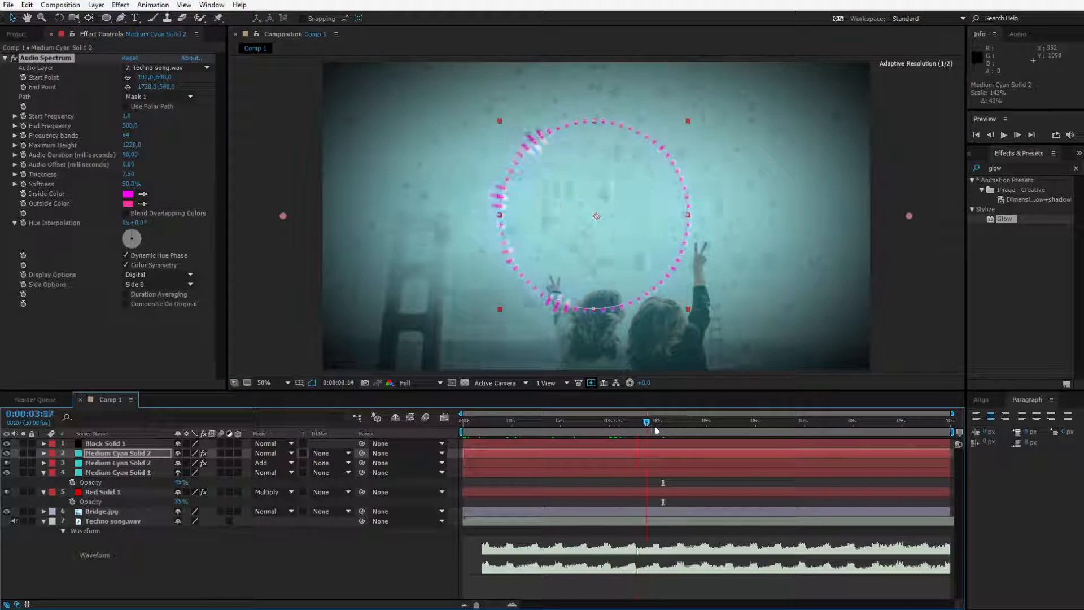